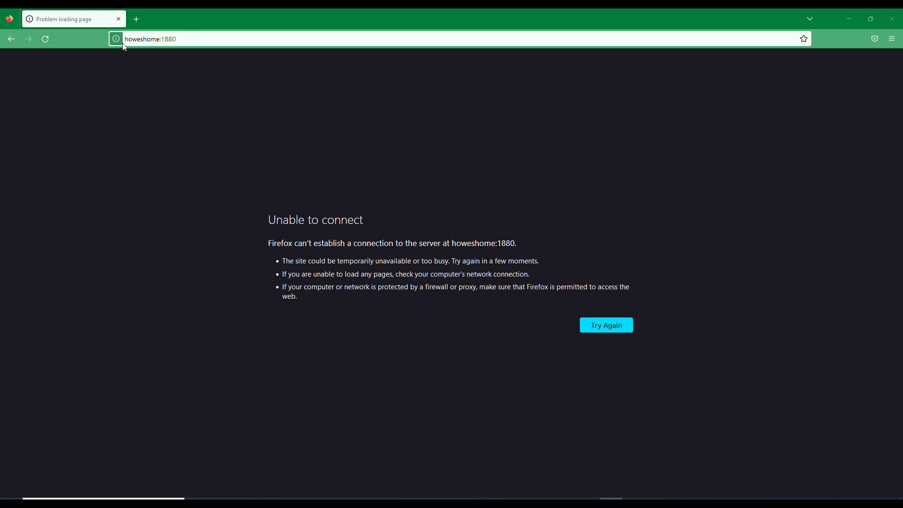
{"action": "mouse_move", "coordinate": [121, 48]}
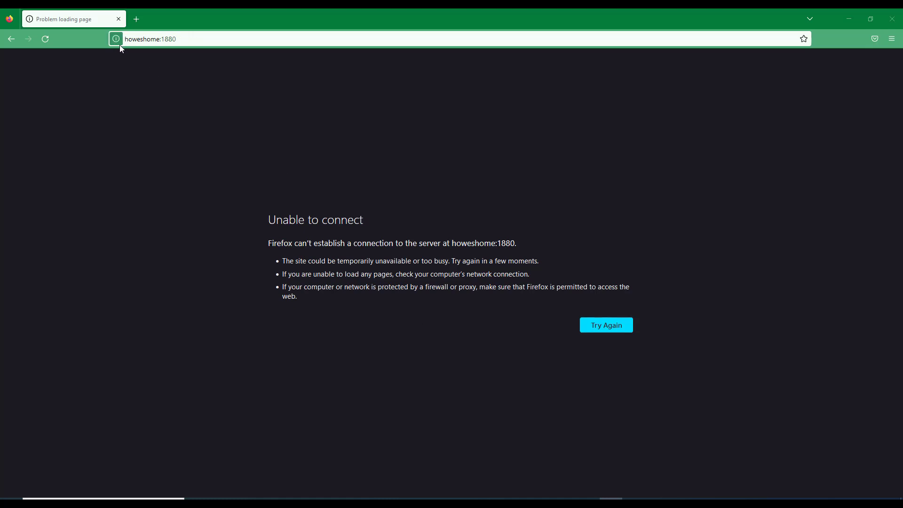
{"action": "mouse_move", "coordinate": [551, 317]}
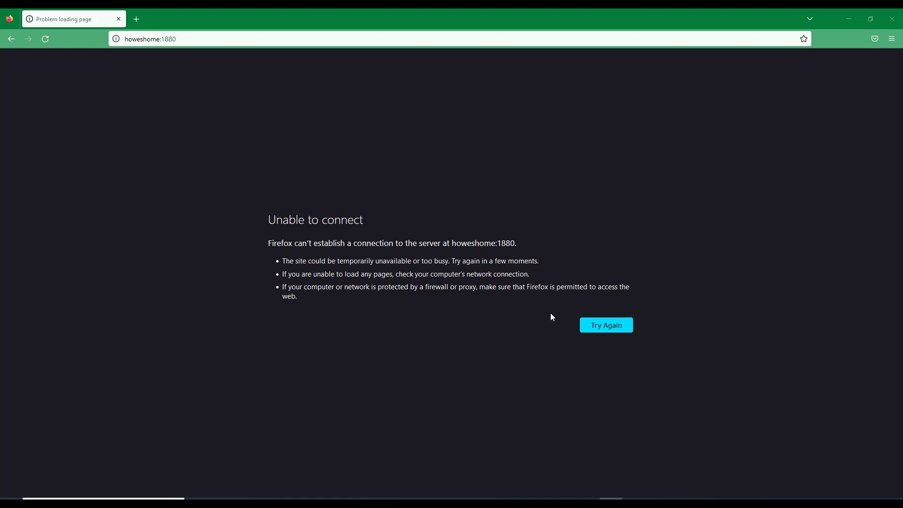
{"action": "mouse_move", "coordinate": [269, 230]}
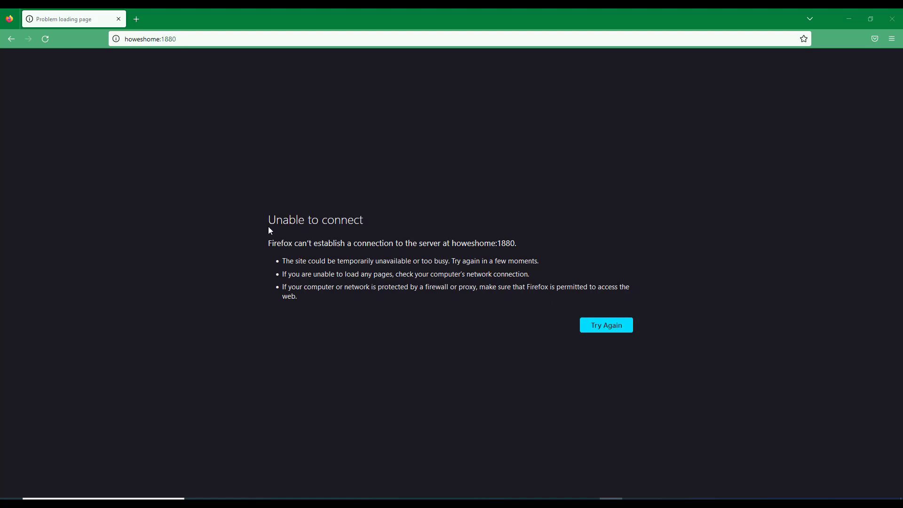
{"action": "mouse_move", "coordinate": [305, 305]}
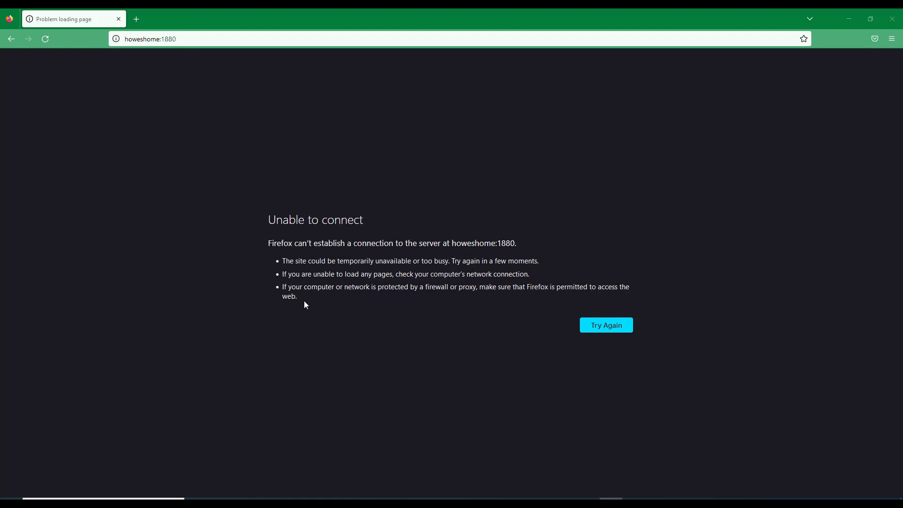
{"action": "mouse_move", "coordinate": [293, 239]}
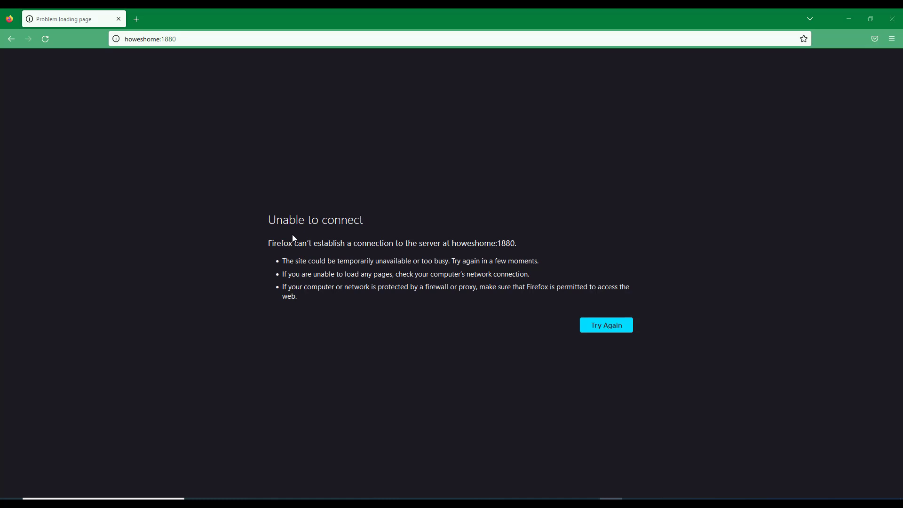
{"action": "mouse_move", "coordinate": [865, 108]}
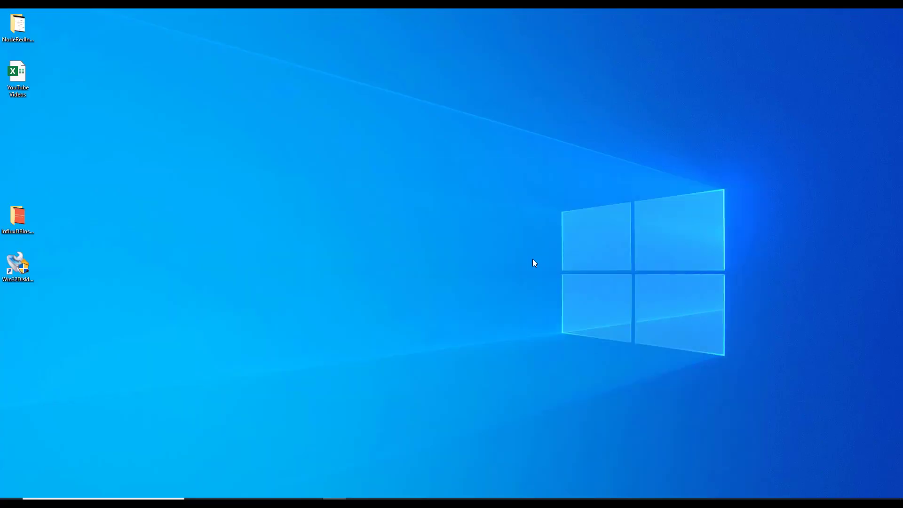
{"action": "mouse_move", "coordinate": [545, 496]}
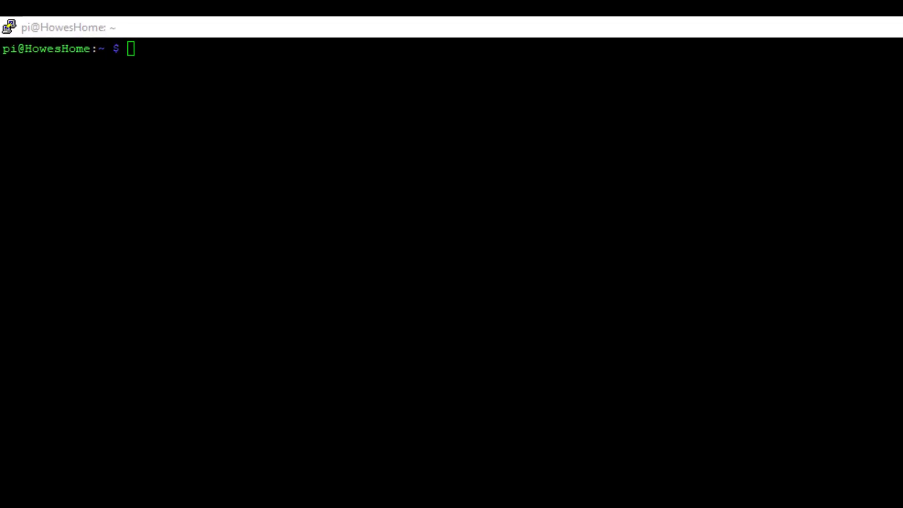
- Enable nodered.service with sudo systemctl enable, then restart the Pi with sudo reboot
{"action": "type", "text": "sudo systemctl enable nodered.service"}
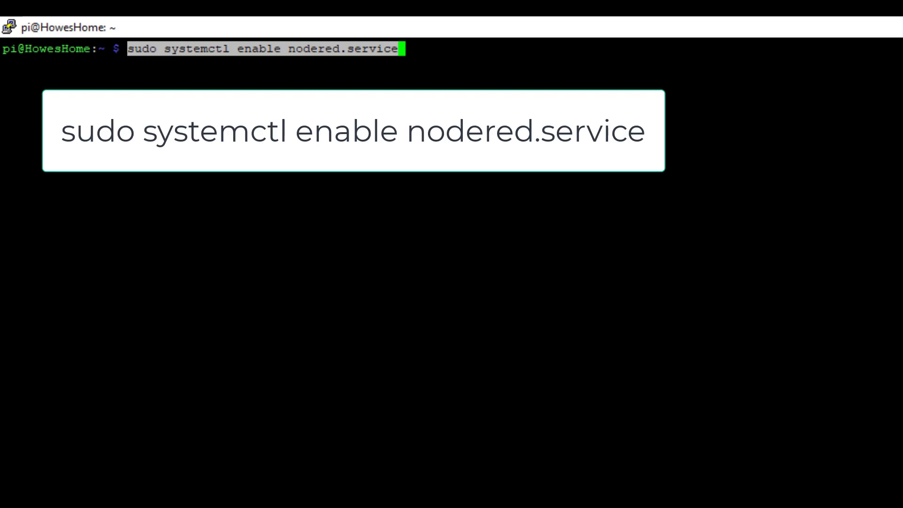
{"action": "key", "text": "Return"}
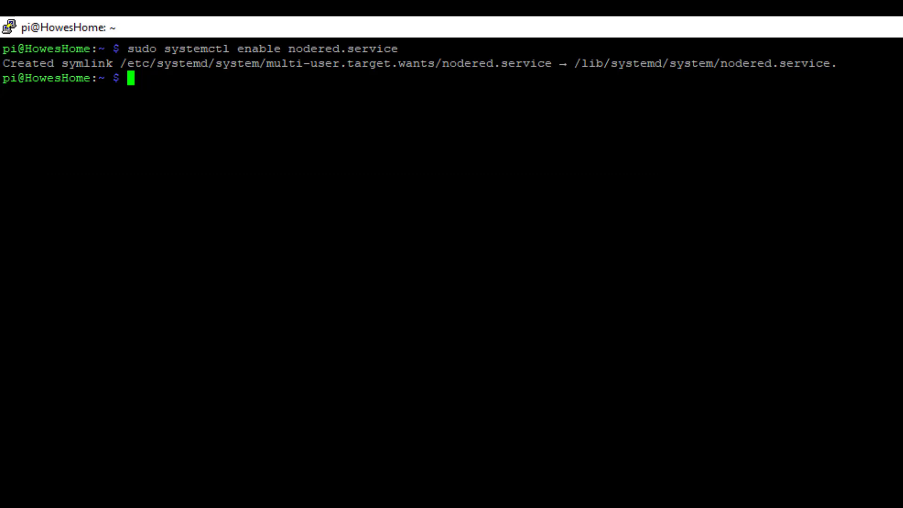
{"action": "type", "text": "sudo re"}
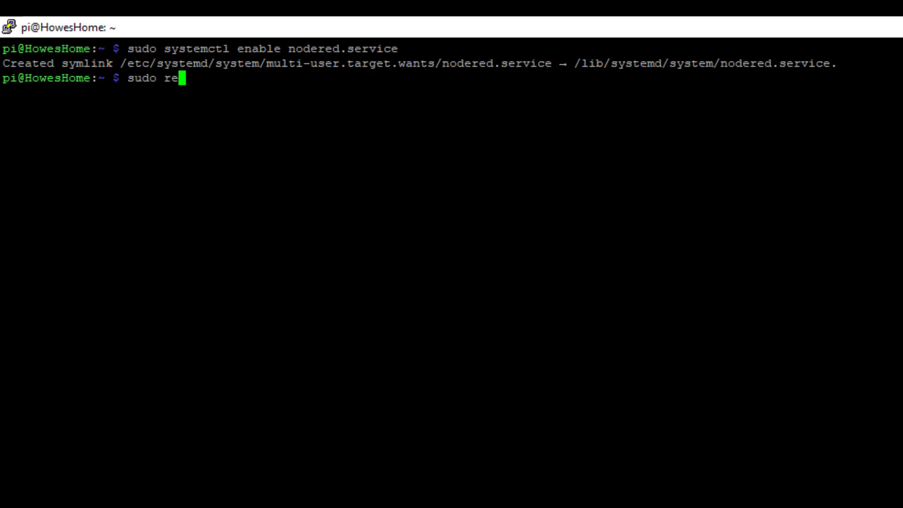
{"action": "type", "text": "boot"}
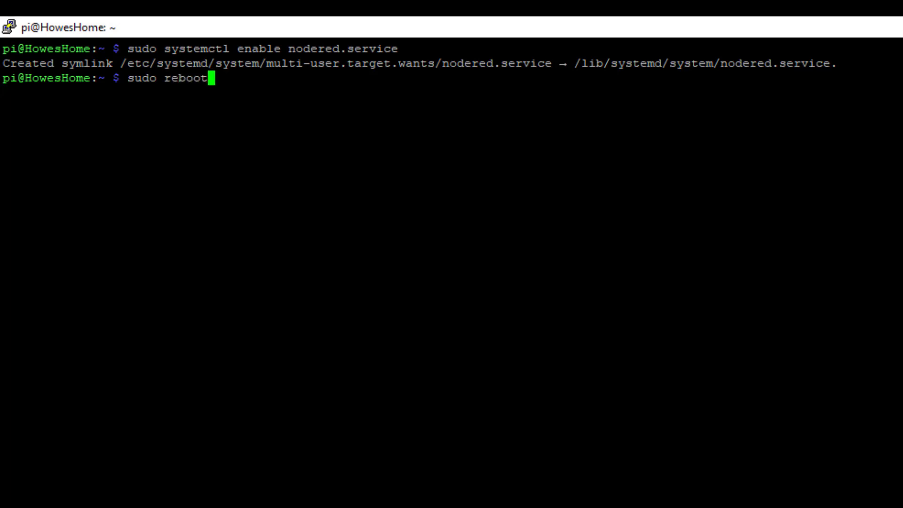
{"action": "key", "text": "Return"}
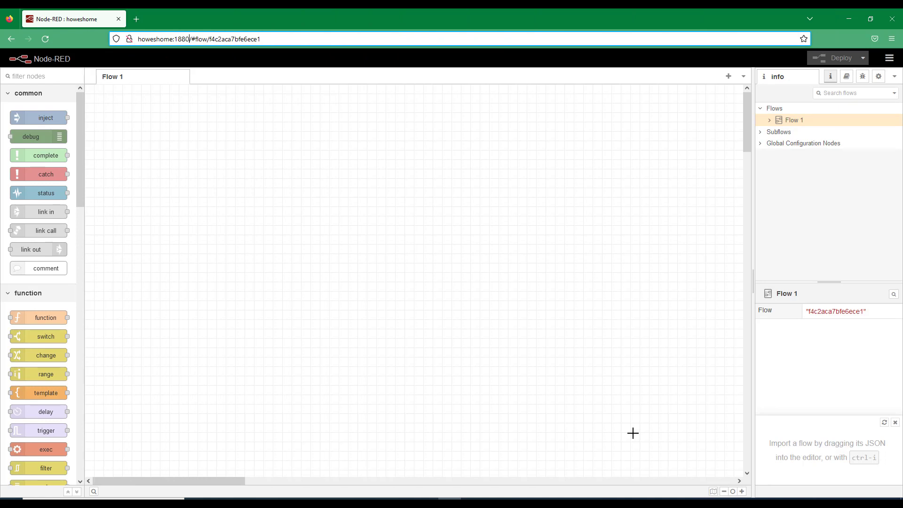
- Check the Deploy dropdown options, close them, and open the hamburger main menu
{"action": "left_click", "coordinate": [862, 58]}
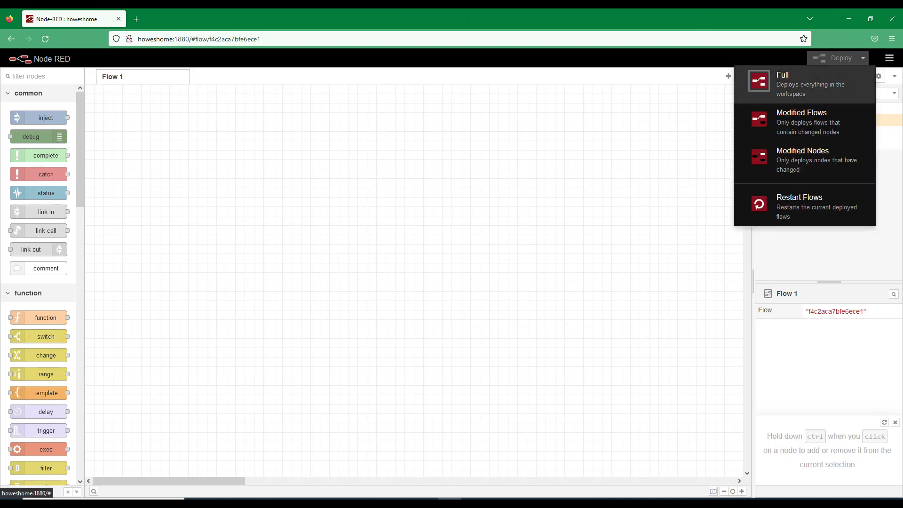
{"action": "left_click", "coordinate": [890, 58]}
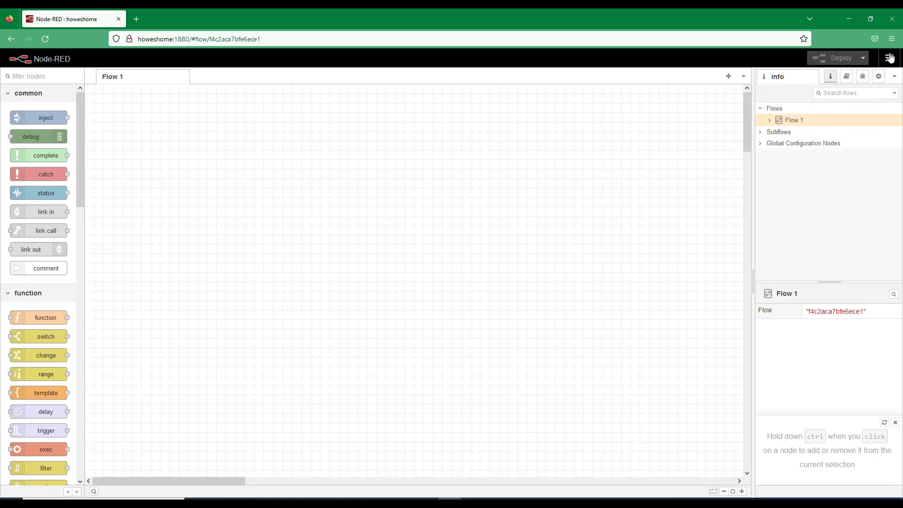
{"action": "left_click", "coordinate": [890, 57]}
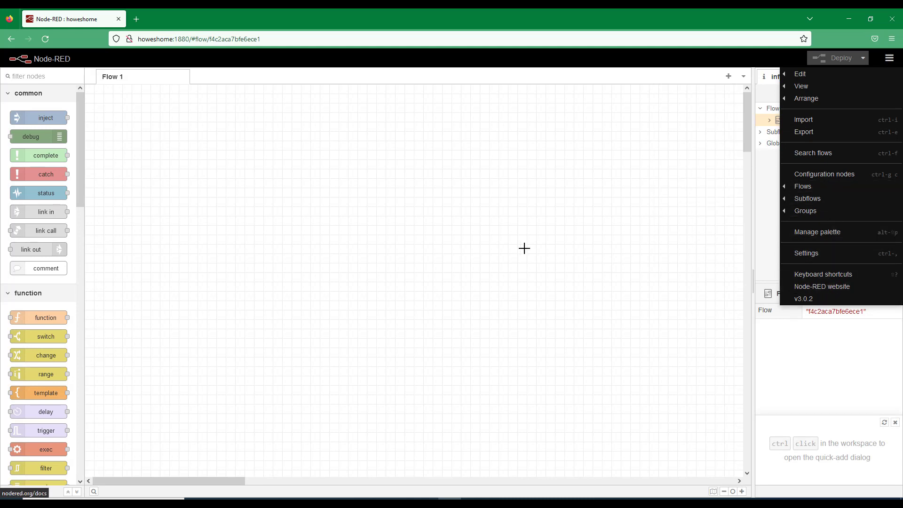
{"action": "mouse_move", "coordinate": [507, 200]}
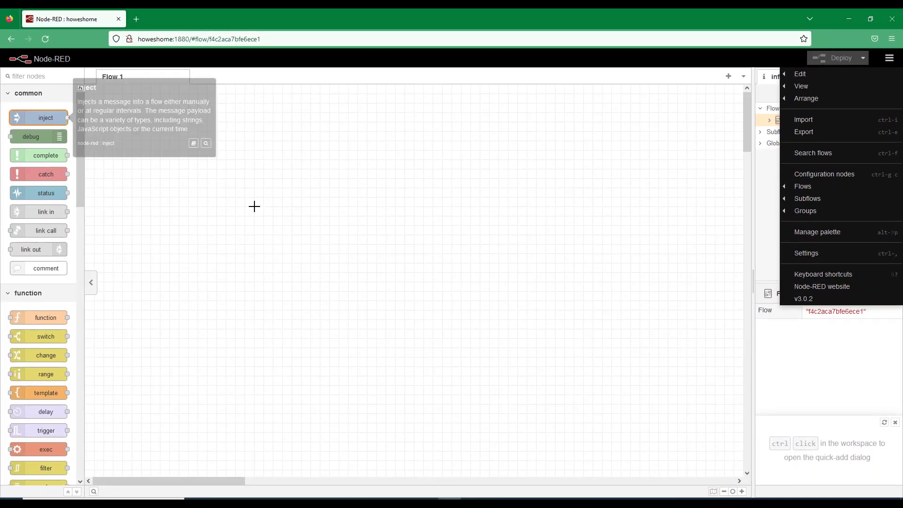
- Place an inject node on Flow 1 and switch its msg.payload type to global
{"action": "left_click_drag", "start_coordinate": [38, 117], "coordinate": [198, 169]}
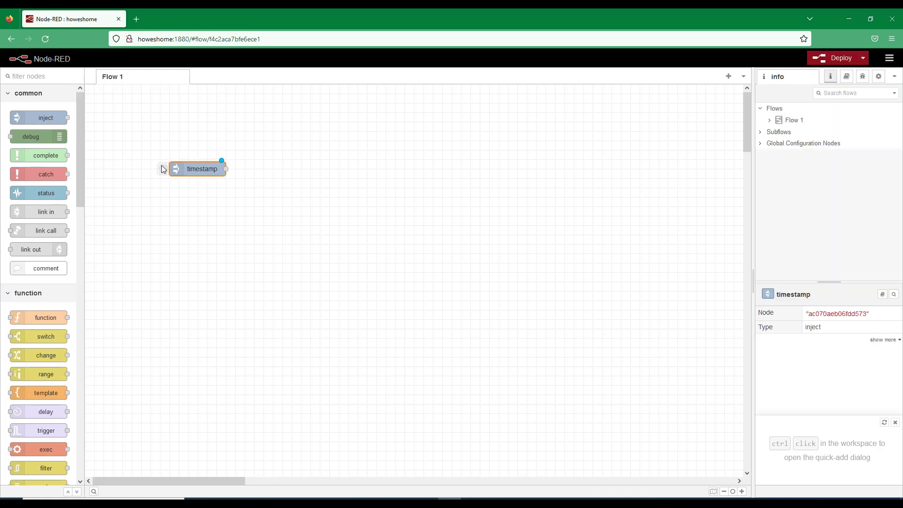
{"action": "double_click", "coordinate": [201, 169]}
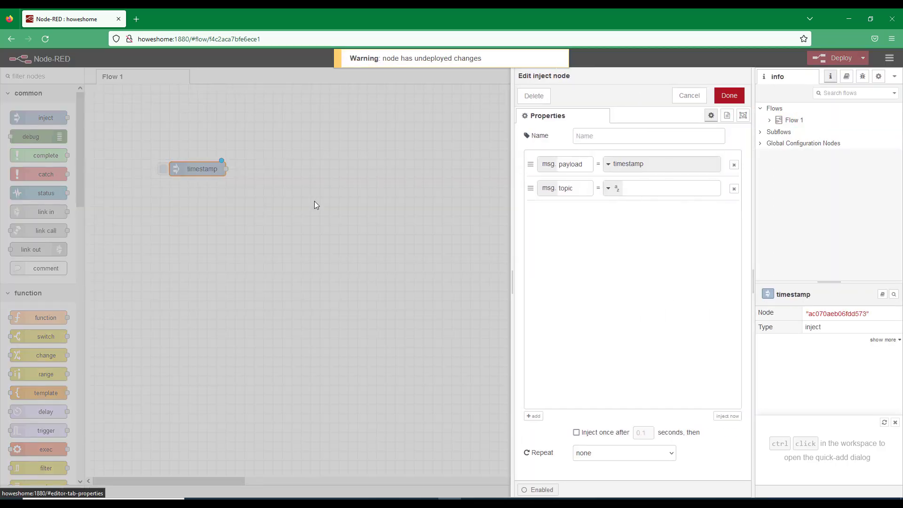
{"action": "left_click", "coordinate": [662, 164]}
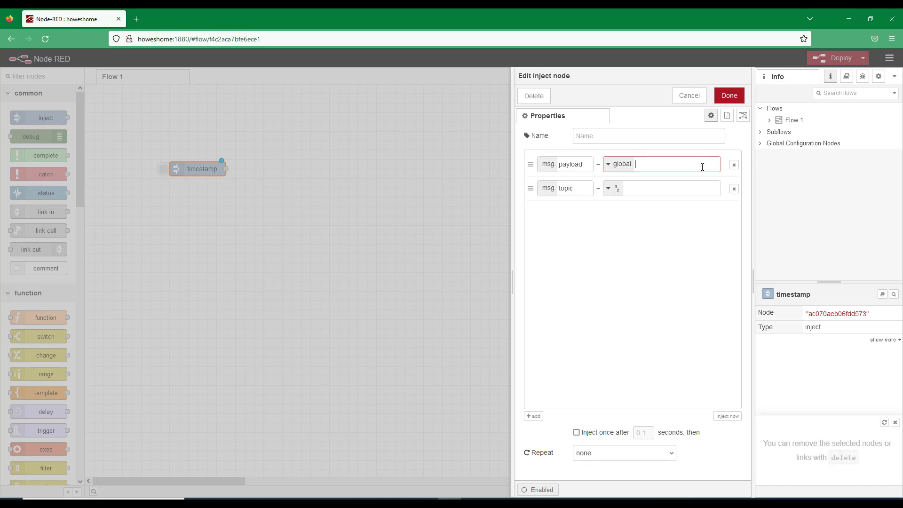
{"action": "mouse_move", "coordinate": [706, 171]}
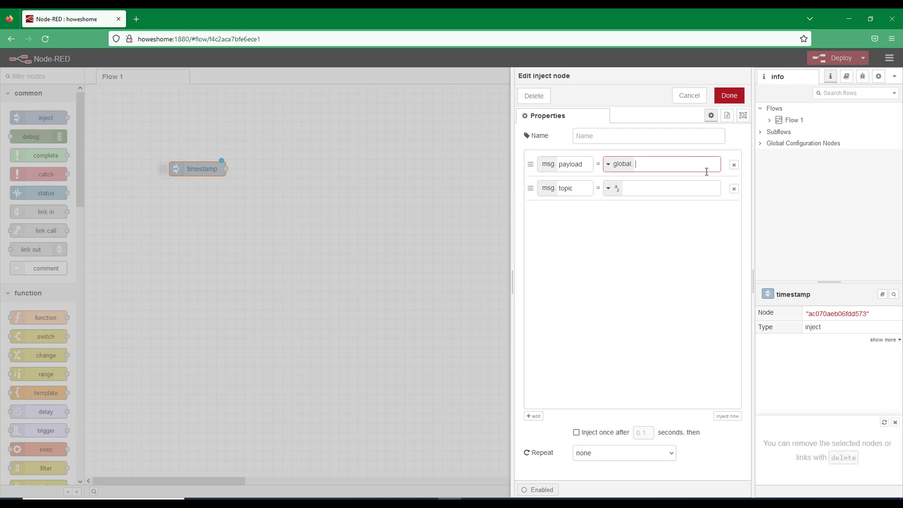
{"action": "mouse_move", "coordinate": [710, 178]}
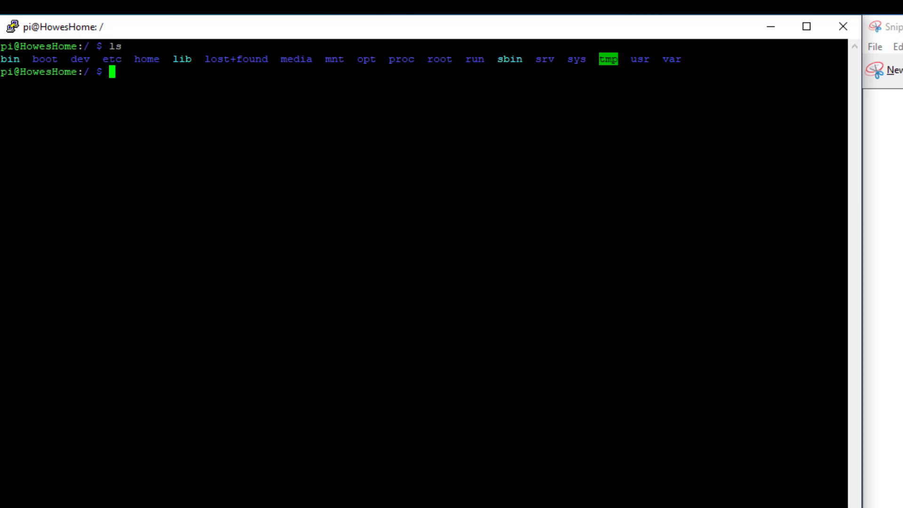
- Try changing into the Node-RED folder with cd home/pi/.node-red
{"action": "type", "text": "cd"}
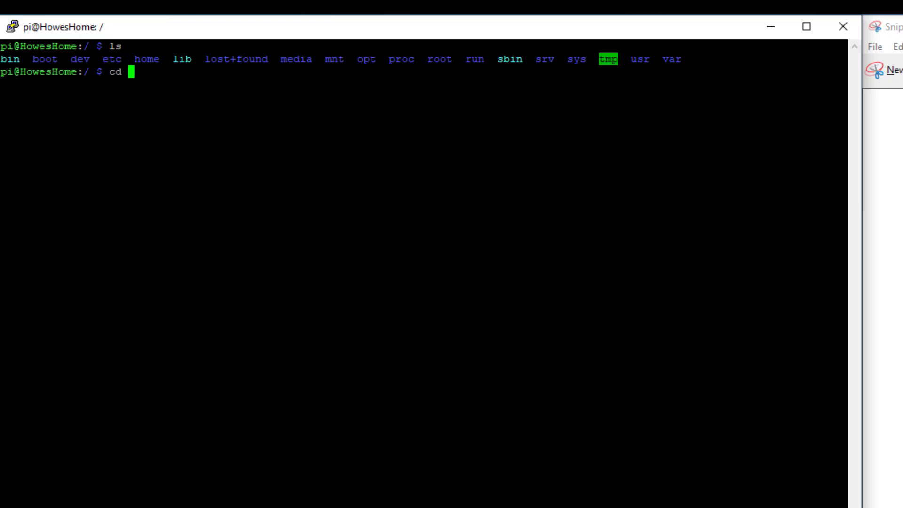
{"action": "type", "text": "home"}
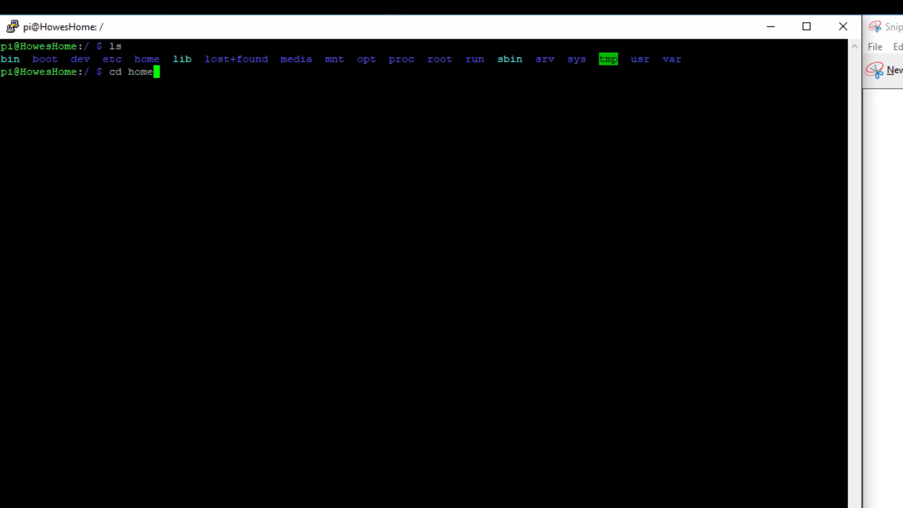
{"action": "type", "text": "/p"}
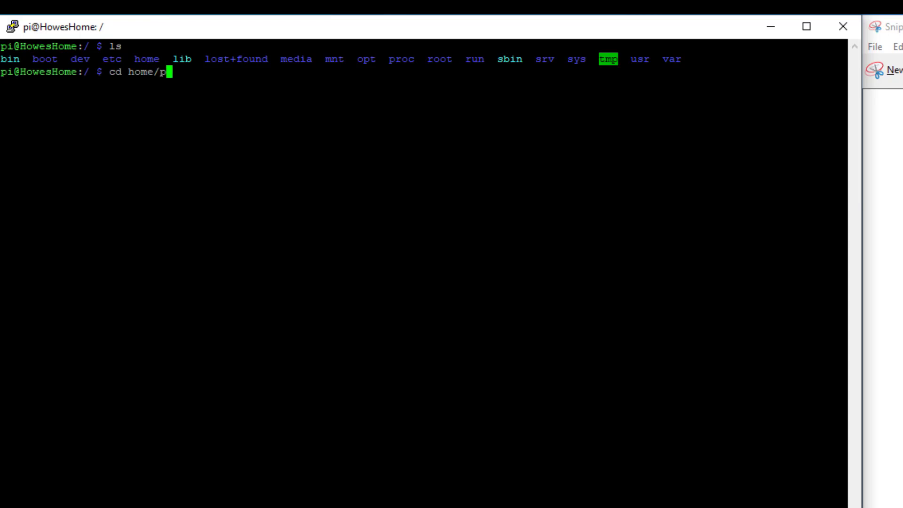
{"action": "type", "text": "i/."}
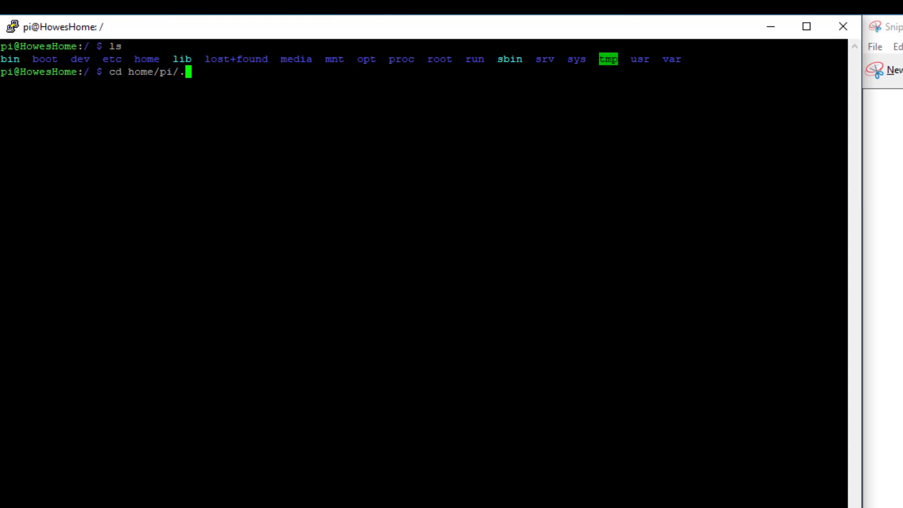
{"action": "type", "text": "node-r"}
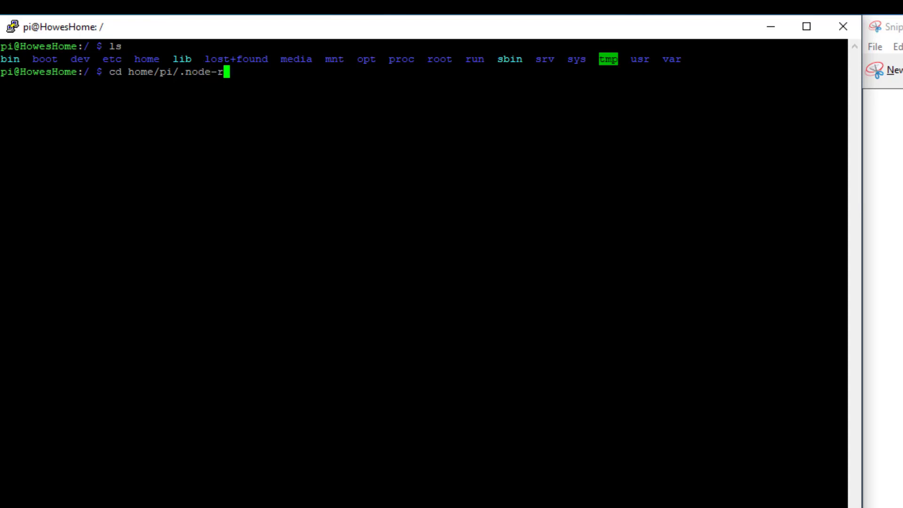
{"action": "key", "text": "Return"}
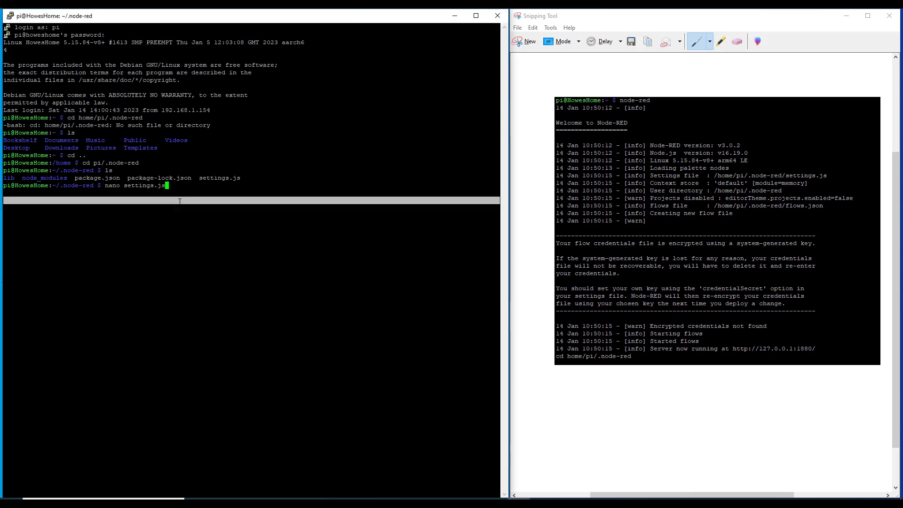
- Open settings.js in nano and scroll down through the file
{"action": "key", "text": "Return"}
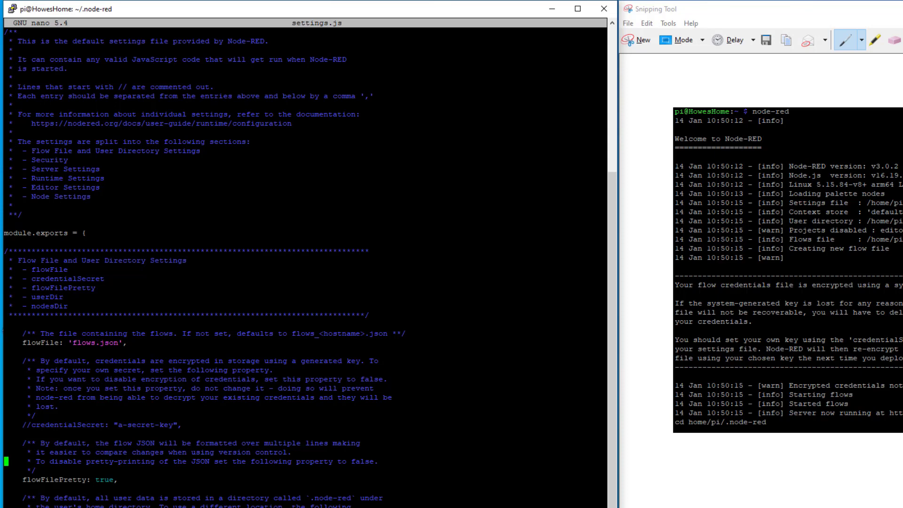
{"action": "scroll", "scroll_direction": "down", "scroll_amount": 3}
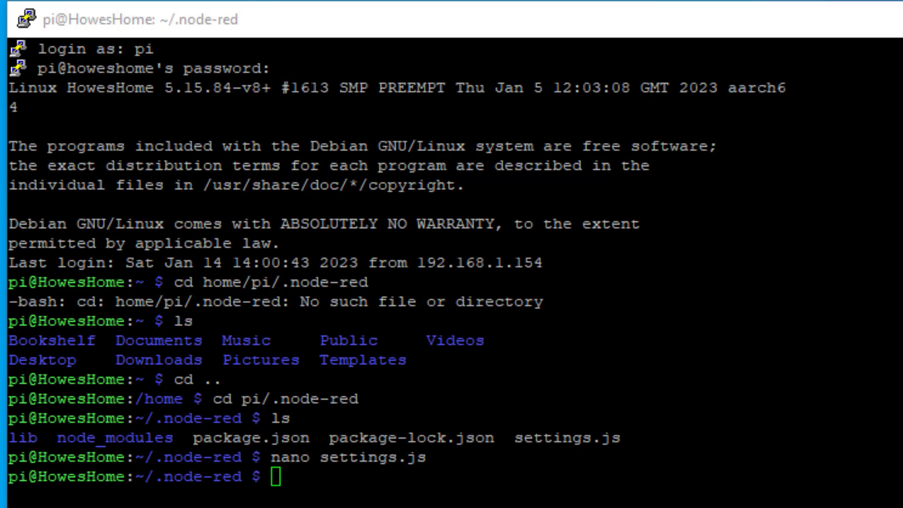
- Run node-red admin hash-pw and submit a password to get its hash
{"action": "type", "text": "node-red admin hash-pw"}
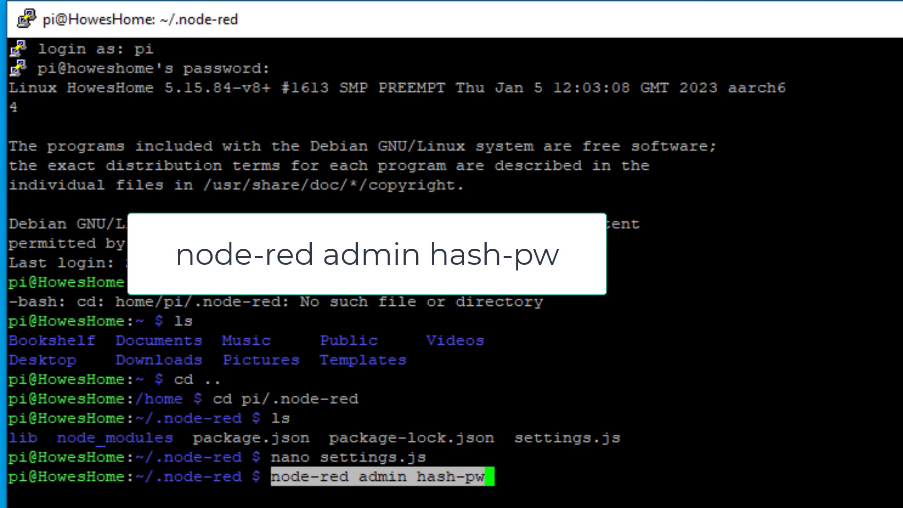
{"action": "key", "text": "Return"}
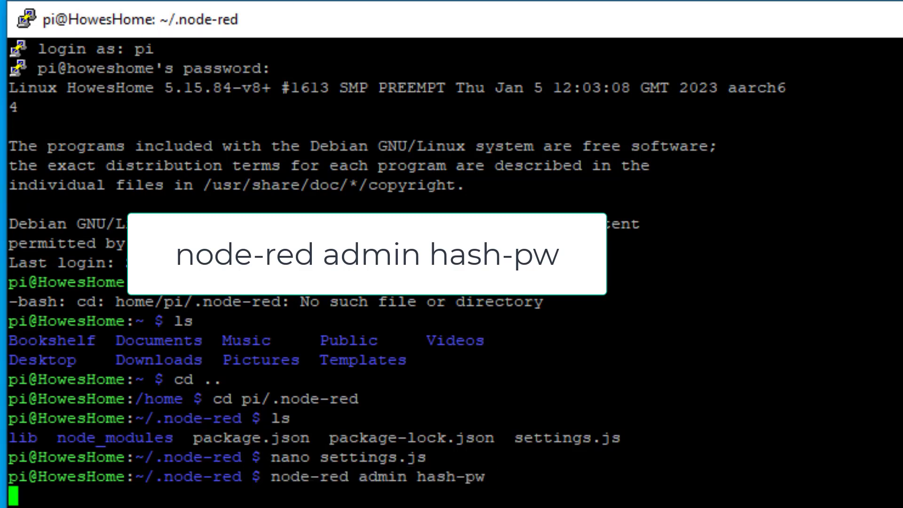
{"action": "key", "text": "Return"}
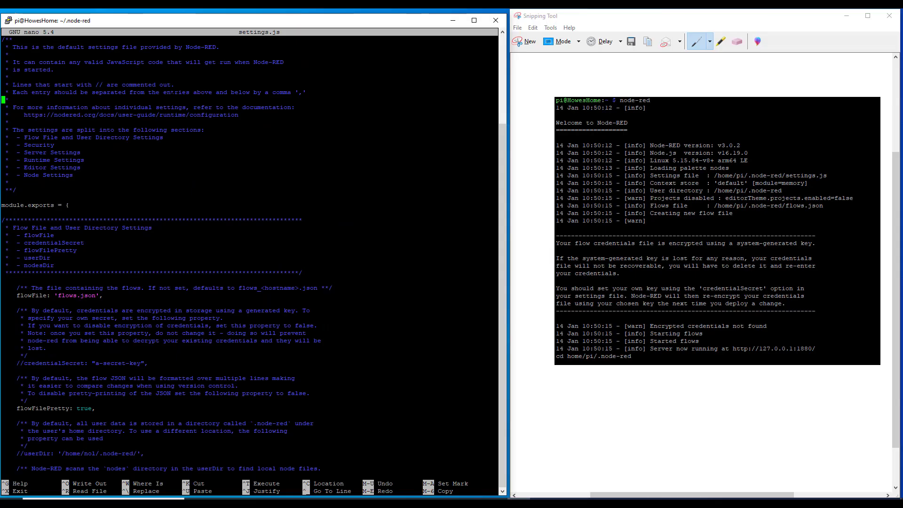
- Scroll to the adminAuth block, then save settings.js, exit nano, and begin a sudo command
{"action": "scroll", "scroll_direction": "down", "scroll_amount": 3}
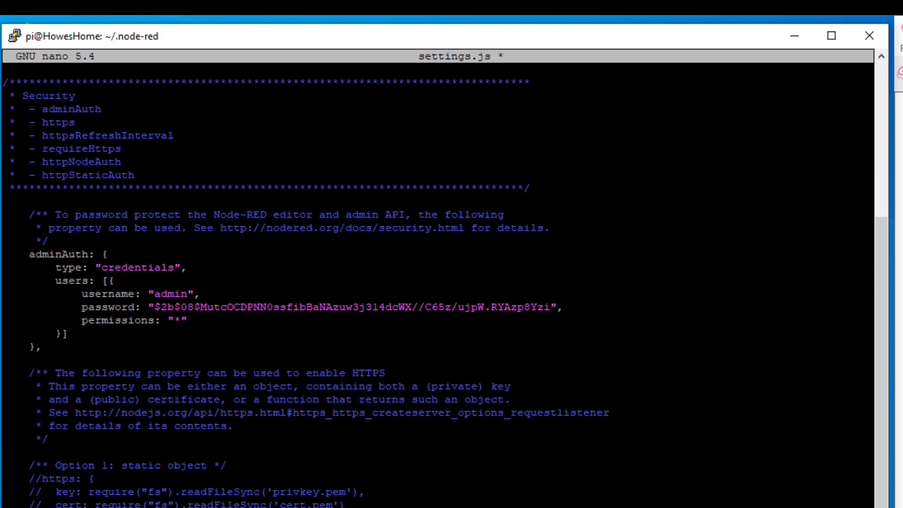
{"action": "key", "text": "ctrl+x"}
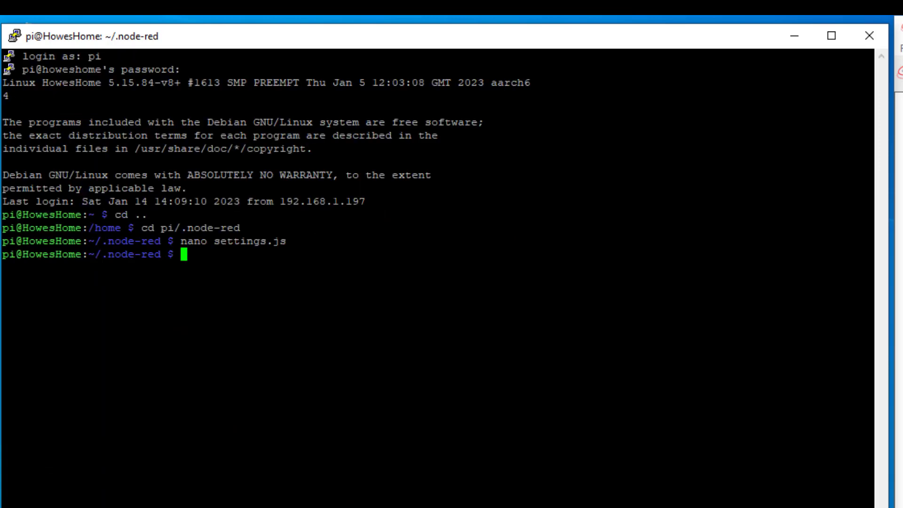
{"action": "type", "text": "su"}
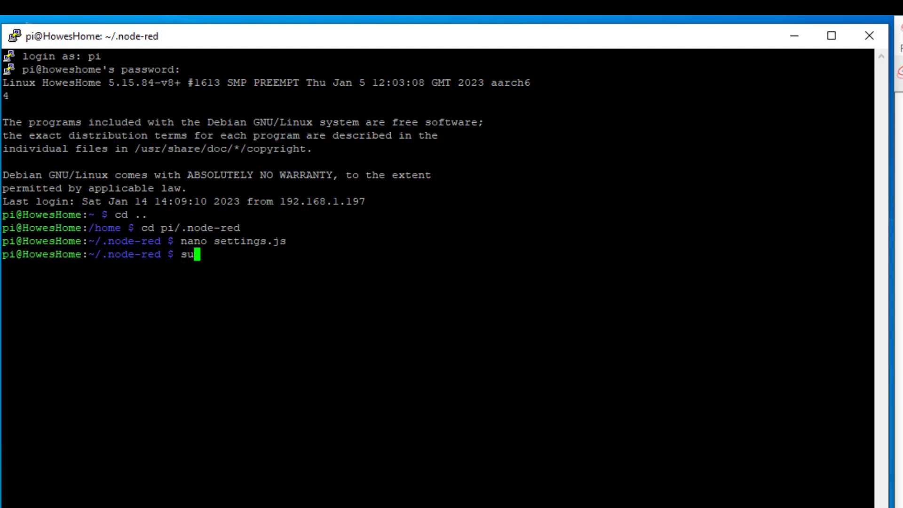
- Finish entering sudo reboot to restart the Pi with the adminAuth settings
{"action": "type", "text": "do re"}
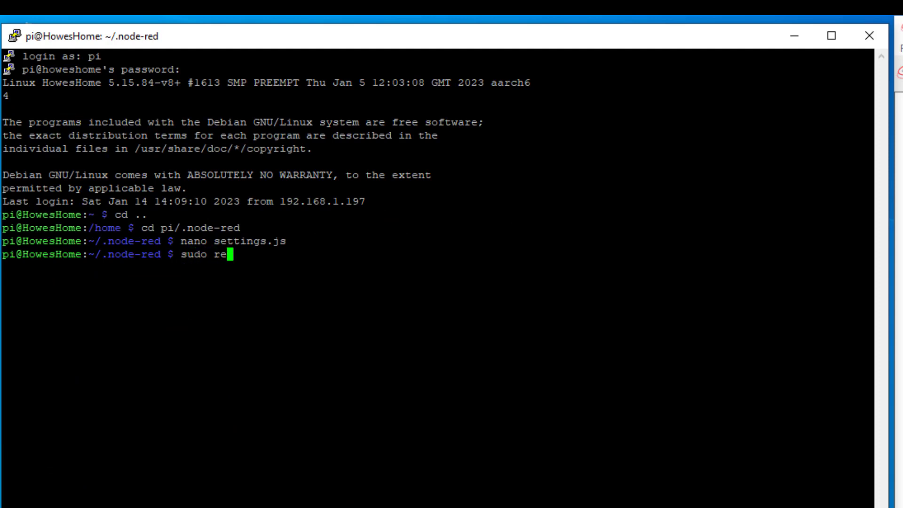
{"action": "key", "text": "Return"}
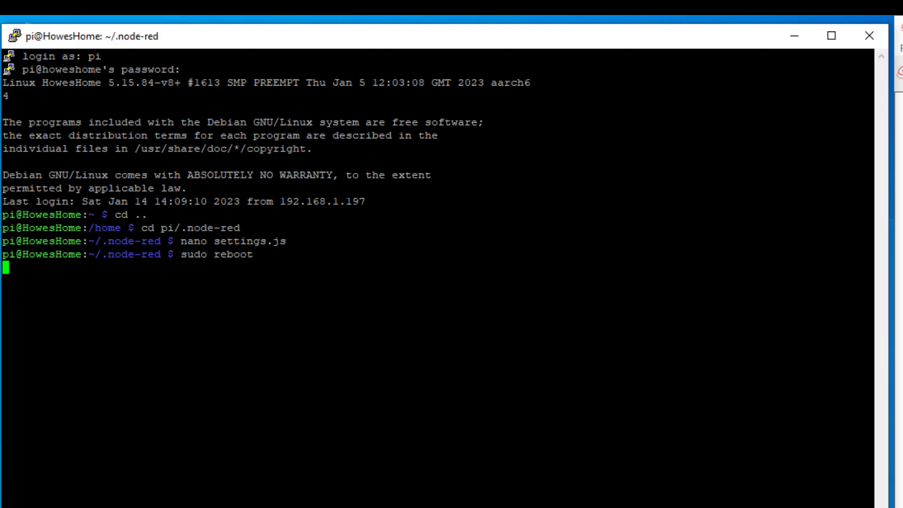
{"action": "mouse_move", "coordinate": [795, 36]}
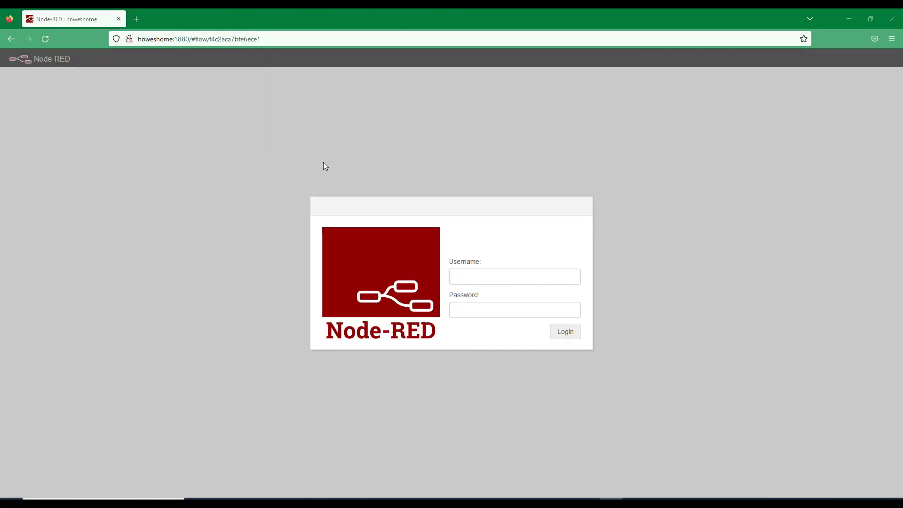
{"action": "mouse_move", "coordinate": [500, 194]}
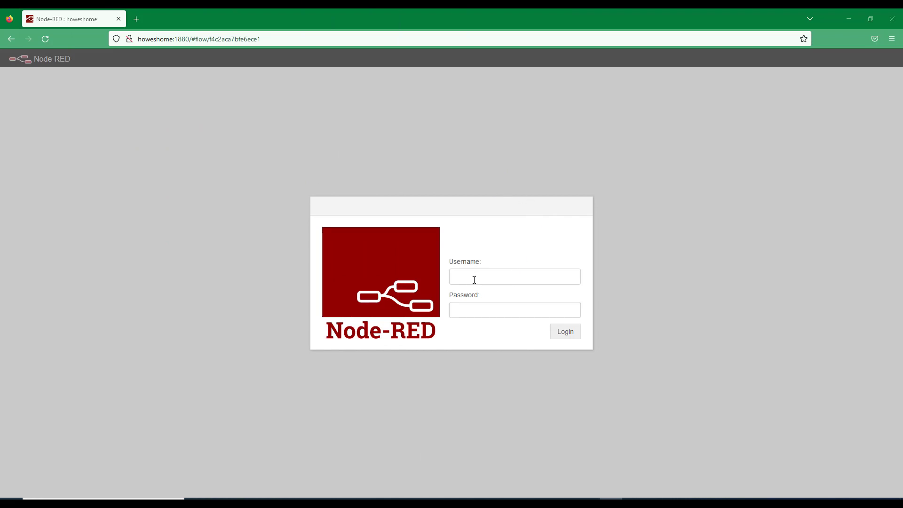
- Log in to the Node-RED editor with username admin and its password
{"action": "left_click", "coordinate": [513, 276]}
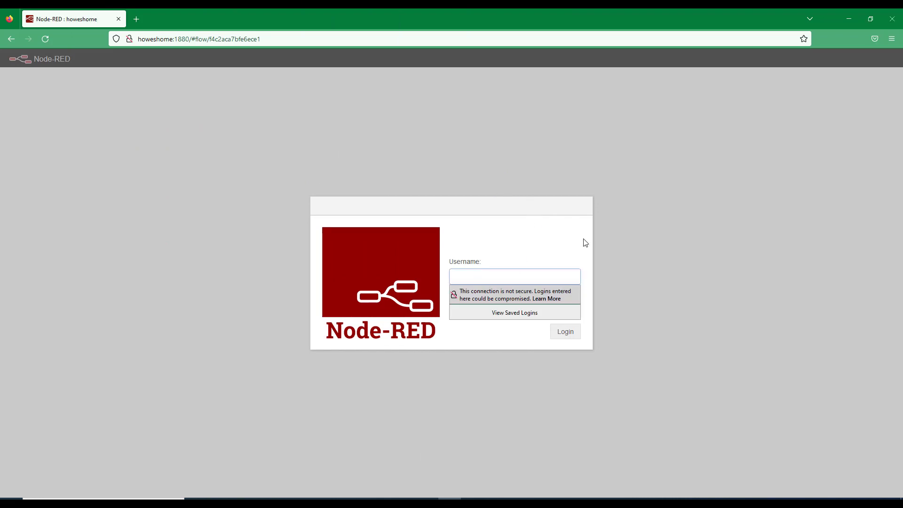
{"action": "type", "text": "admin"}
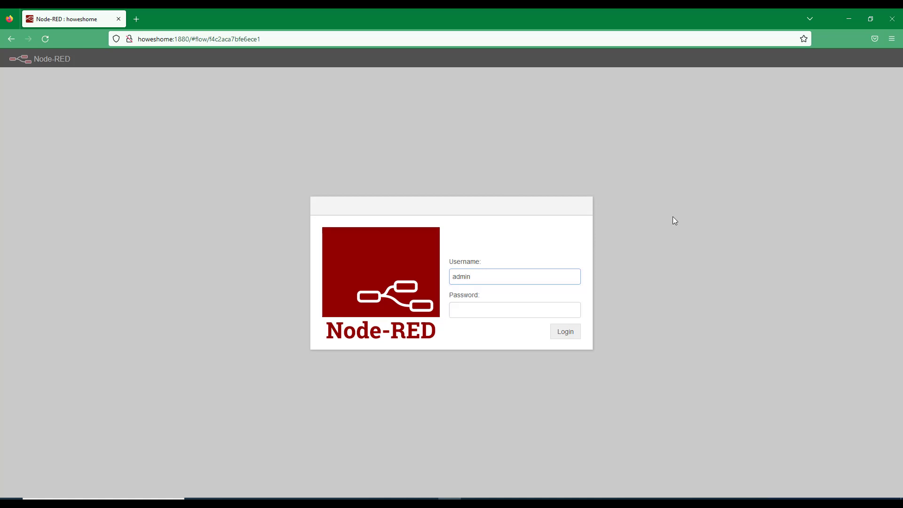
{"action": "left_click", "coordinate": [514, 310]}
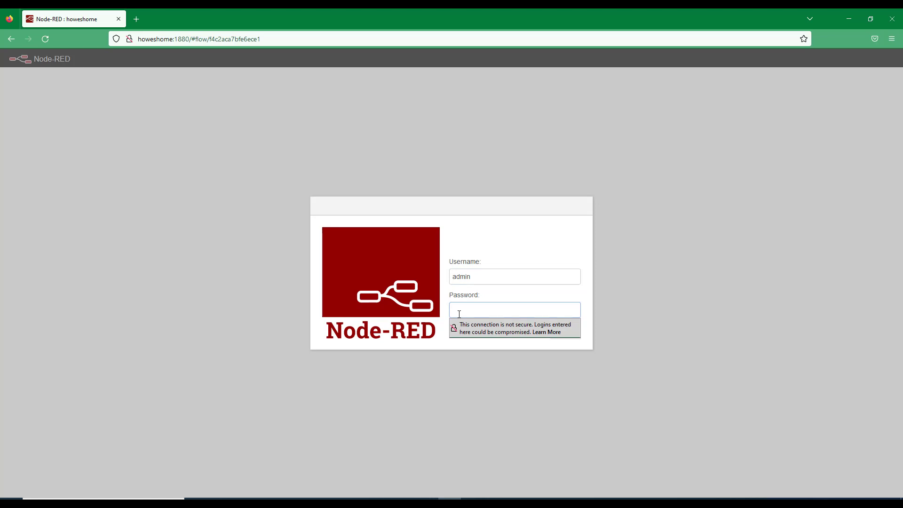
{"action": "type", "text": "•"}
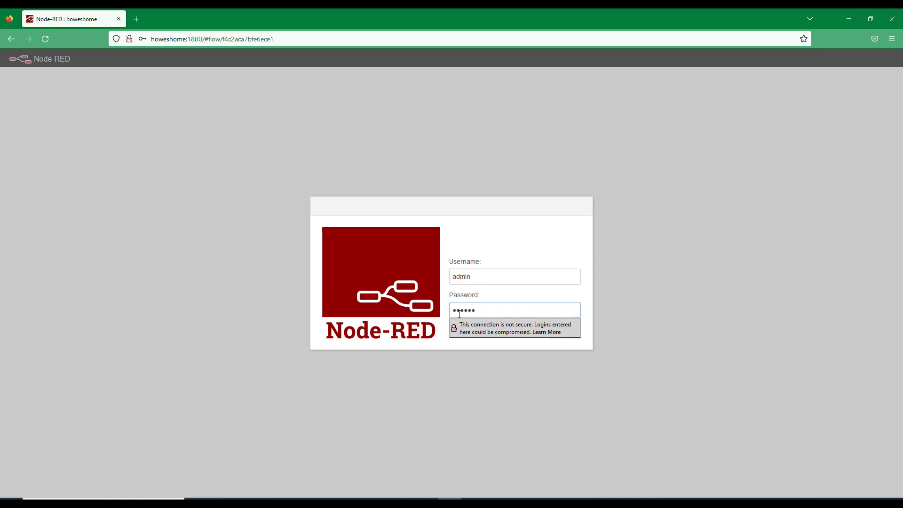
{"action": "key", "text": "Return"}
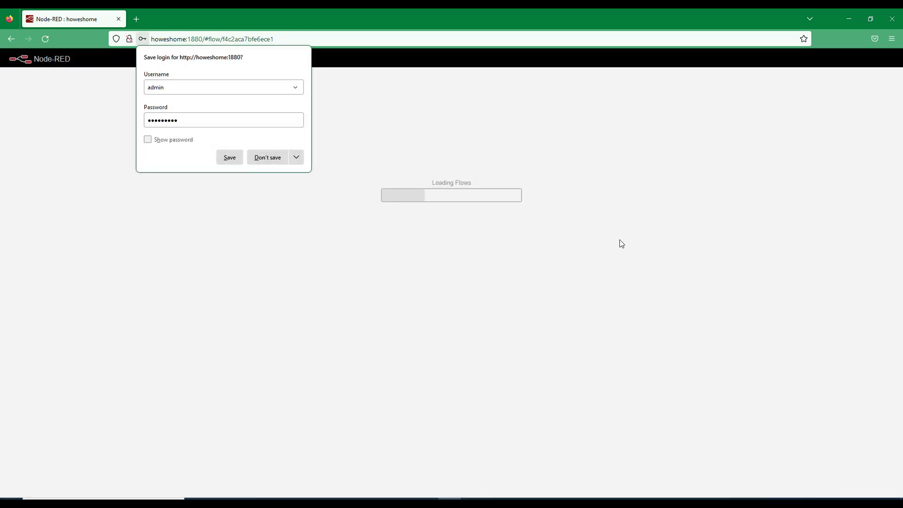
- Decline saving the login, then start the Node-RED 3.0 tour and advance one page
{"action": "left_click", "coordinate": [266, 157]}
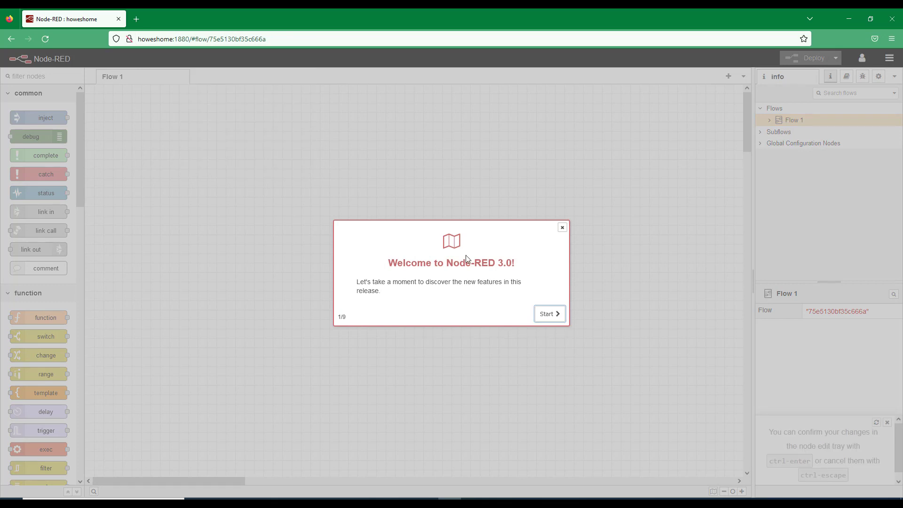
{"action": "left_click", "coordinate": [548, 313]}
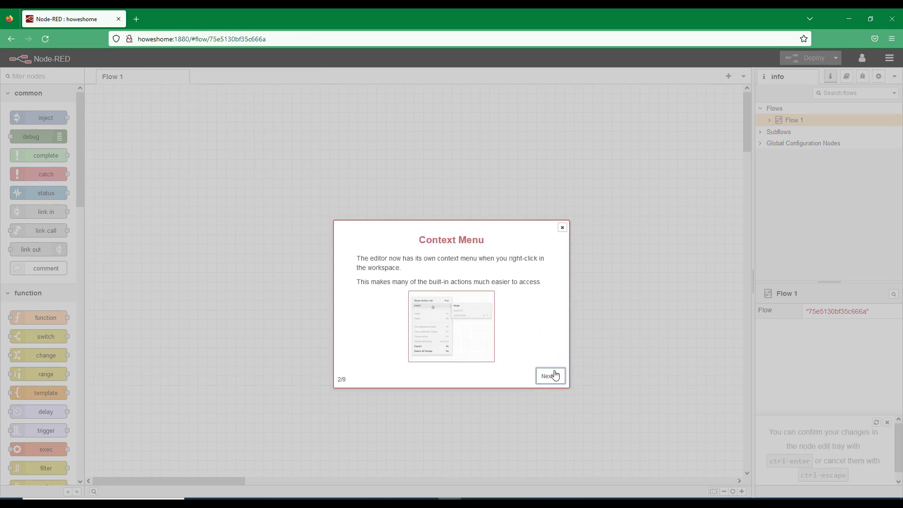
{"action": "left_click", "coordinate": [550, 375]}
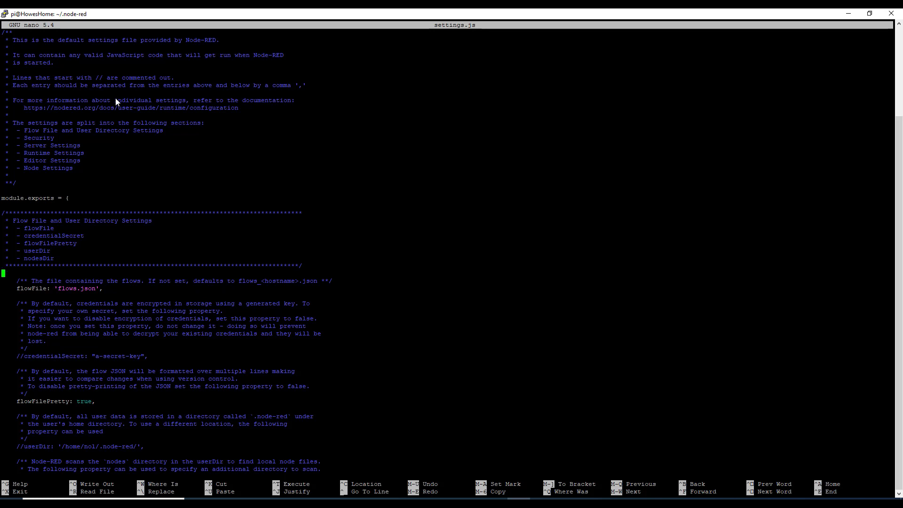
- Scroll to the projects setting, change enabled: false to 'ture', and exit nano
{"action": "scroll", "scroll_direction": "down", "scroll_amount": 3}
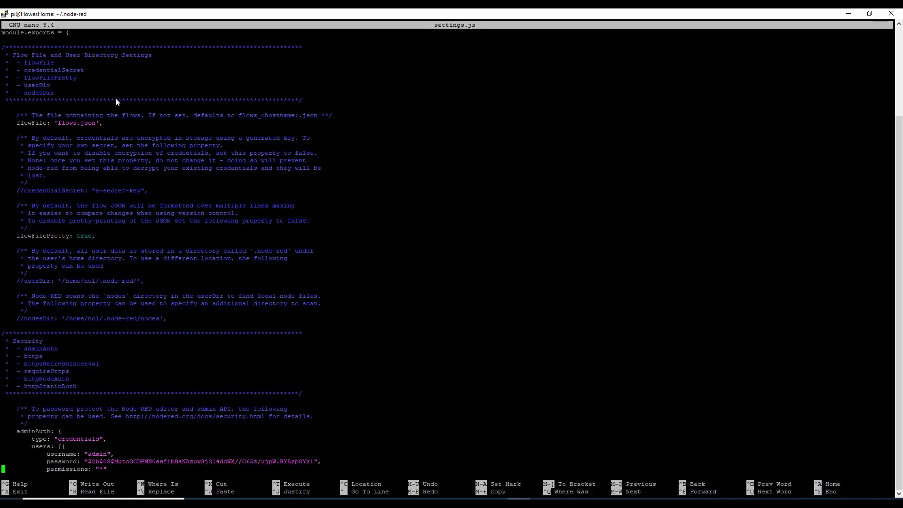
{"action": "scroll", "scroll_direction": "down", "scroll_amount": 3}
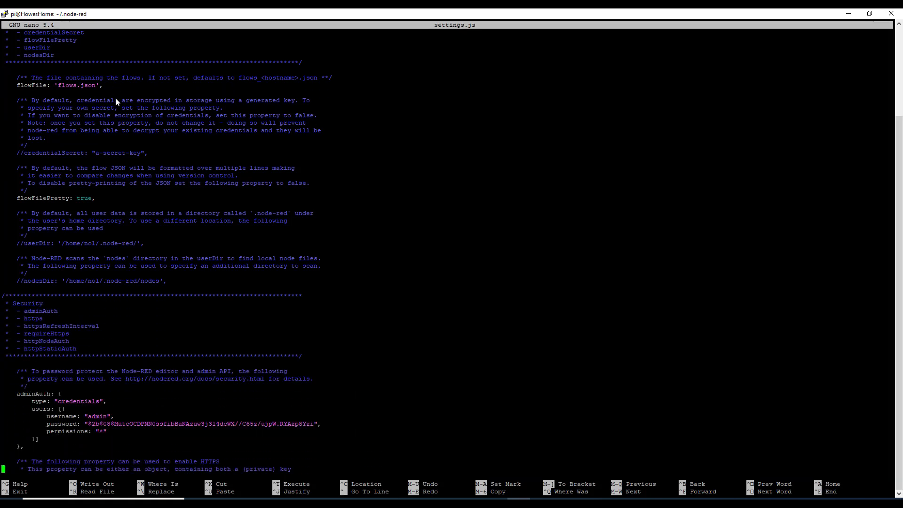
{"action": "scroll", "scroll_direction": "down", "scroll_amount": 3}
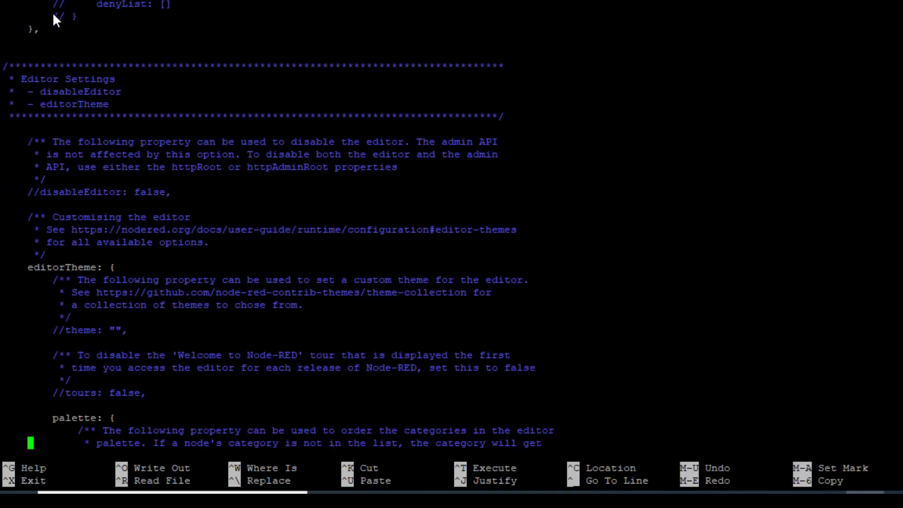
{"action": "scroll", "scroll_direction": "down", "scroll_amount": 3}
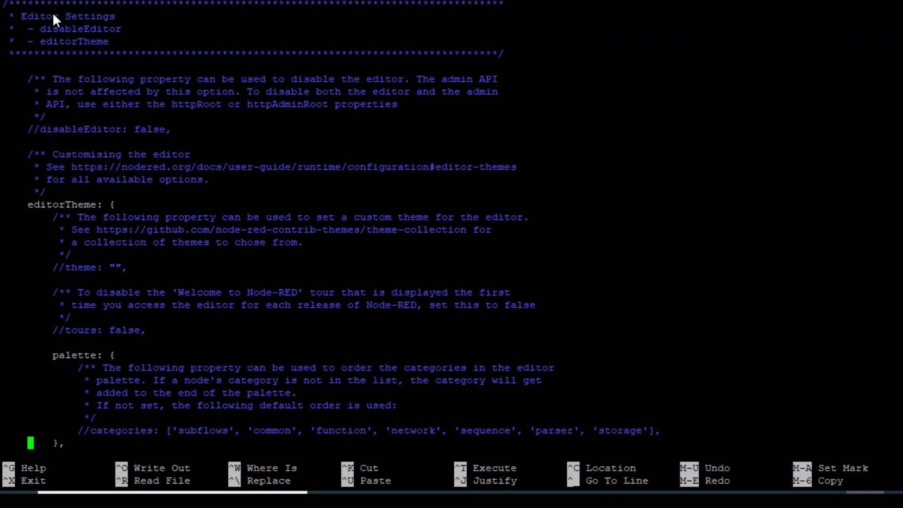
{"action": "scroll", "scroll_direction": "down", "scroll_amount": 3}
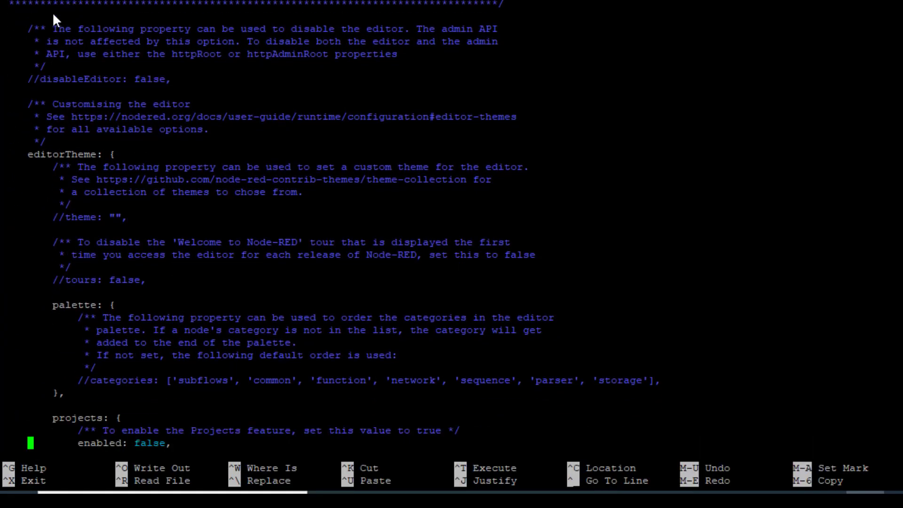
{"action": "scroll", "scroll_direction": "down", "scroll_amount": 3}
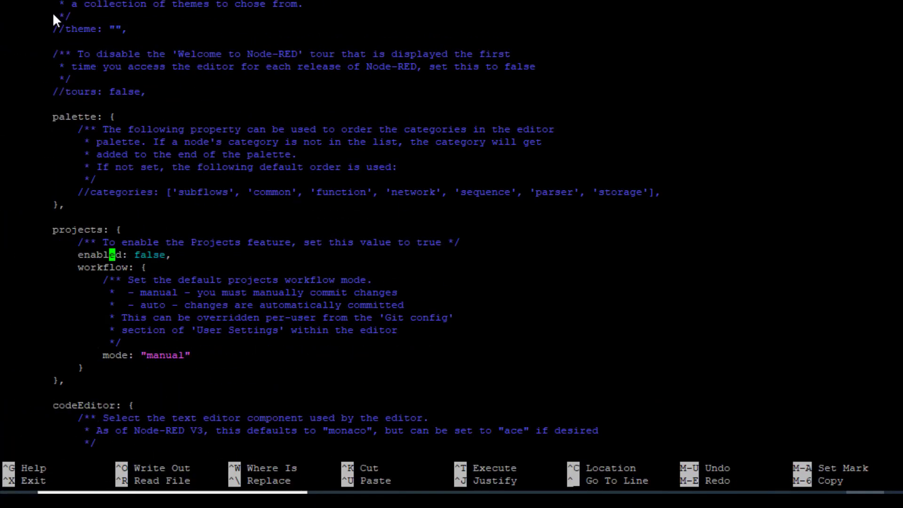
{"action": "key", "text": "Right"}
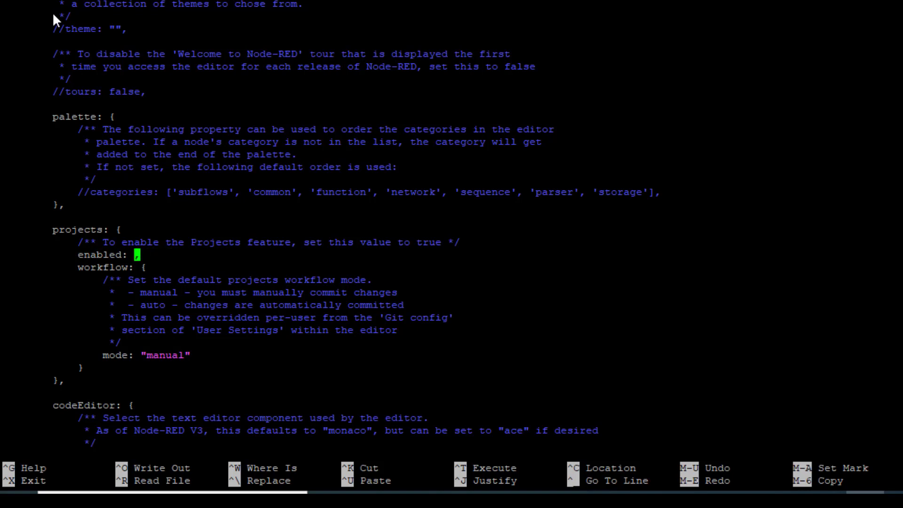
{"action": "type", "text": "ture"}
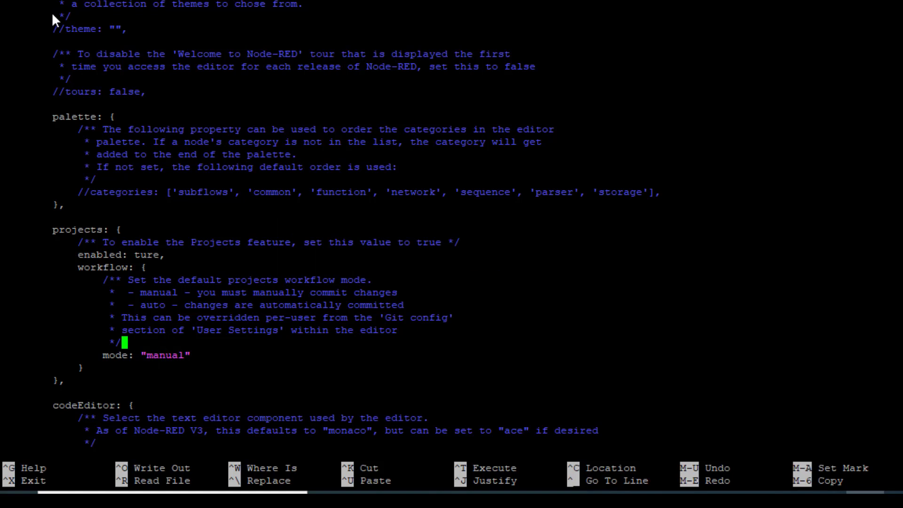
{"action": "mouse_move", "coordinate": [163, 292]}
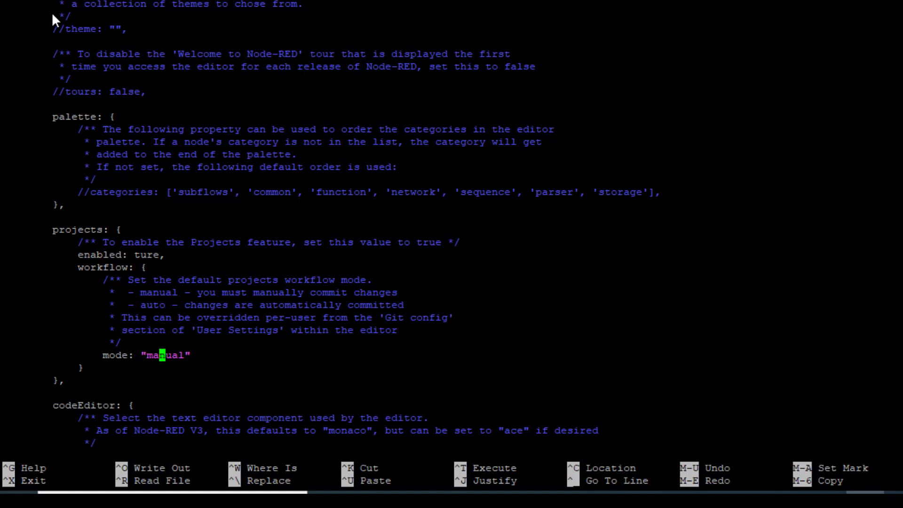
{"action": "key", "text": "ctrl+x"}
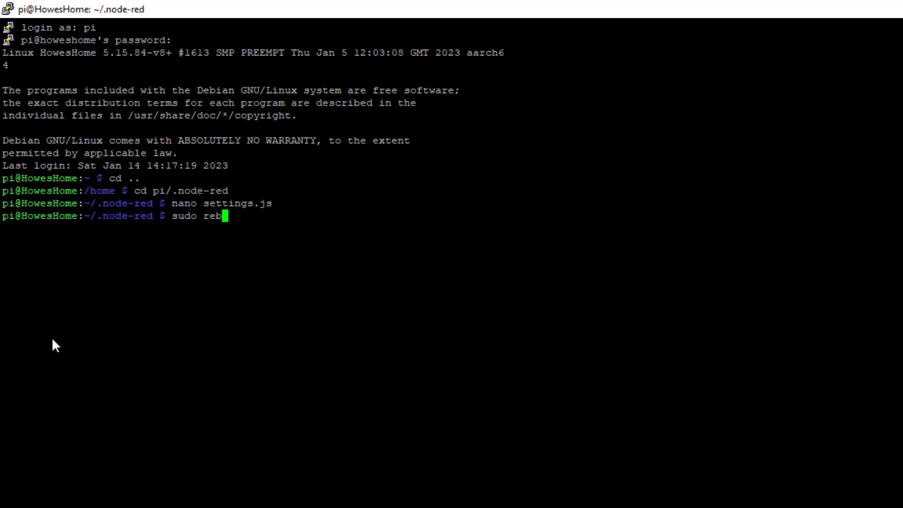
- Finish entering 'sudo reboot' and run it to restart the remote machine
{"action": "type", "text": "oot"}
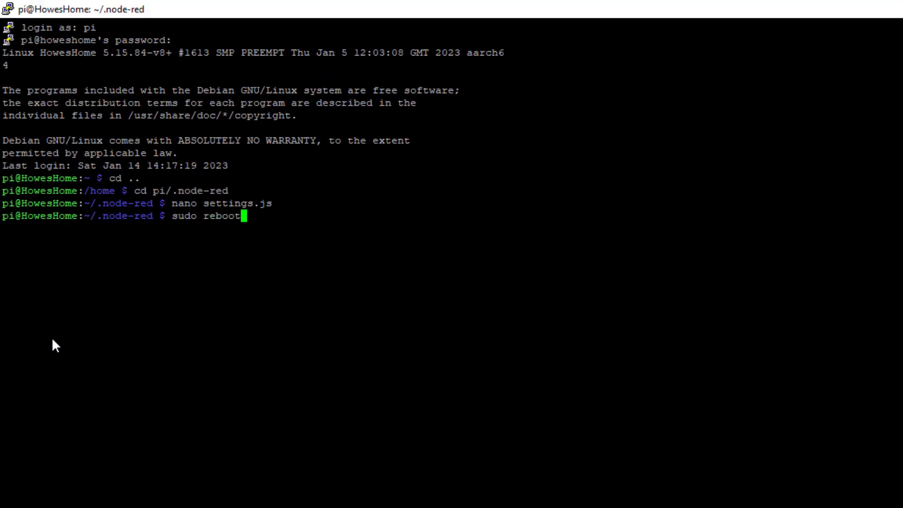
{"action": "key", "text": "Return"}
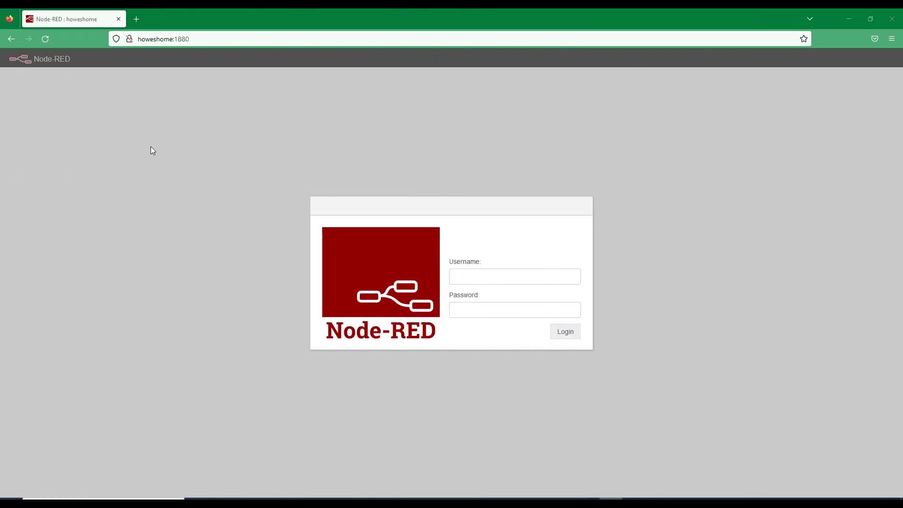
- Log in to the Node-RED editor at howeshome:1880 to reach the Projects introduction
{"action": "left_click", "coordinate": [513, 277]}
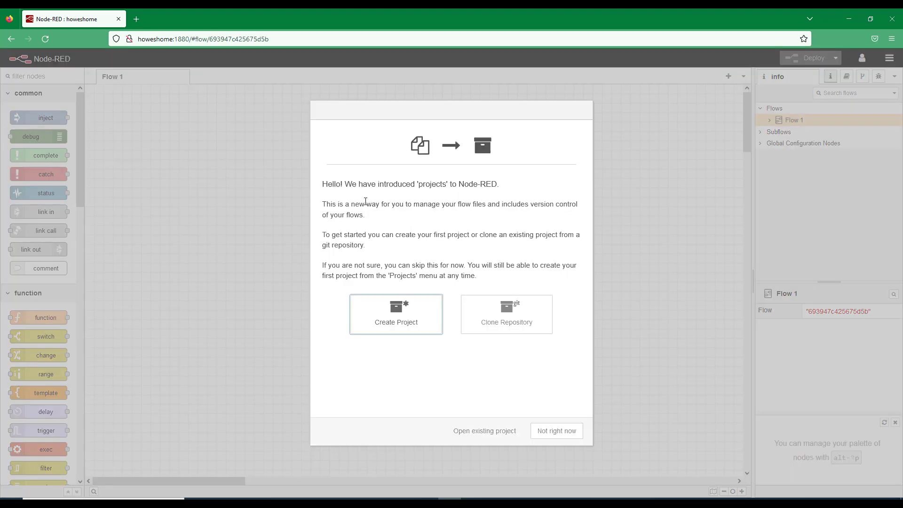
{"action": "mouse_move", "coordinate": [340, 40]}
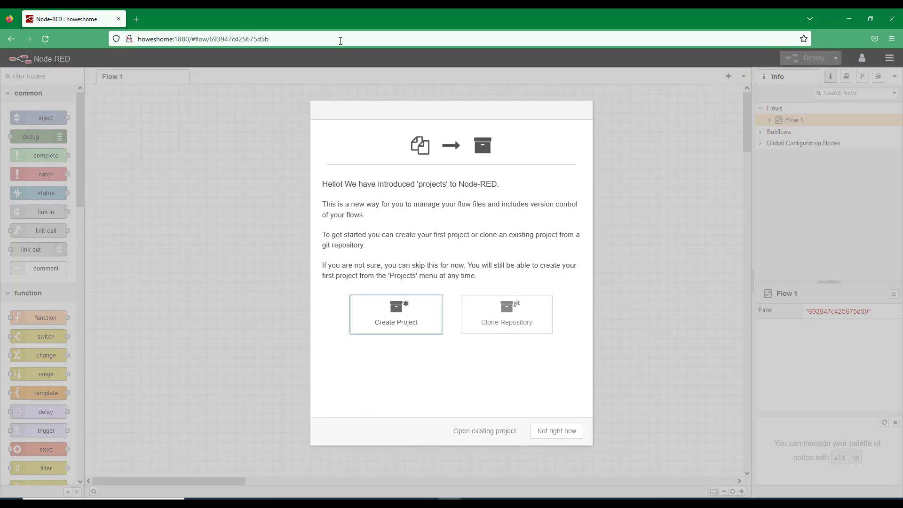
{"action": "mouse_move", "coordinate": [506, 314]}
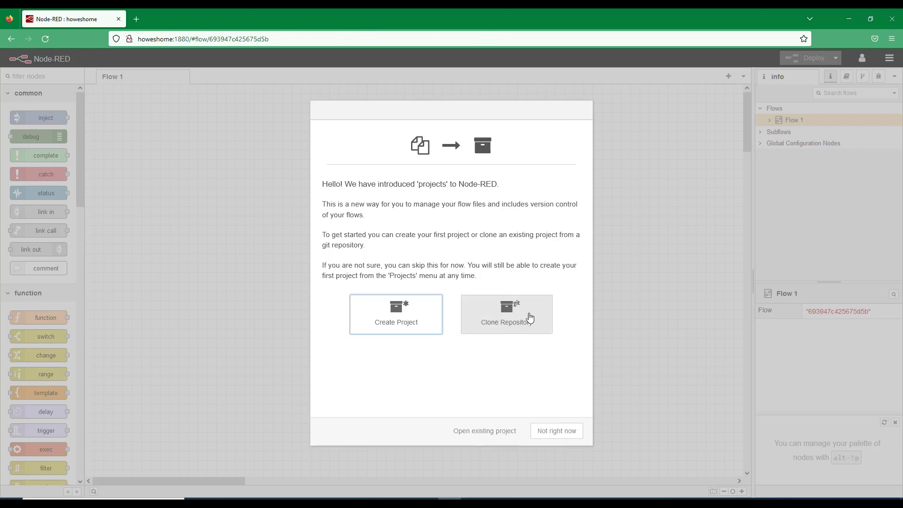
{"action": "mouse_move", "coordinate": [514, 317]}
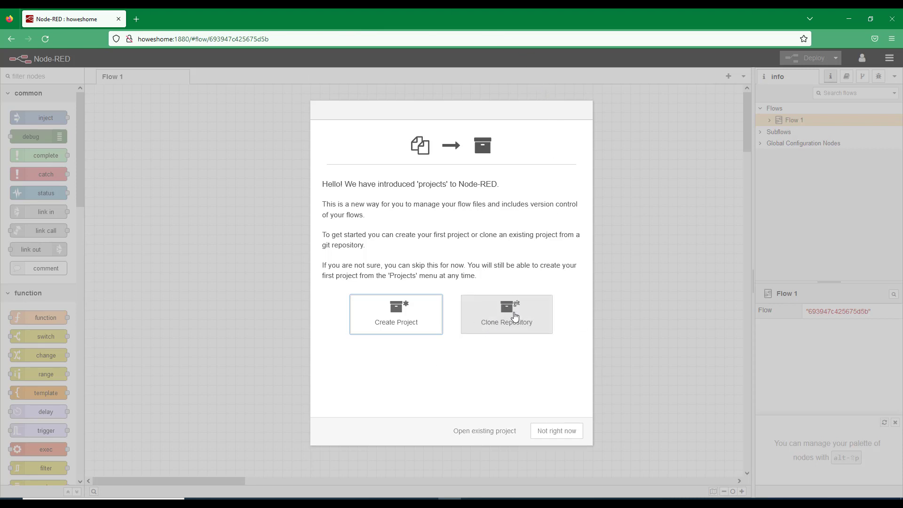
{"action": "mouse_move", "coordinate": [532, 322]}
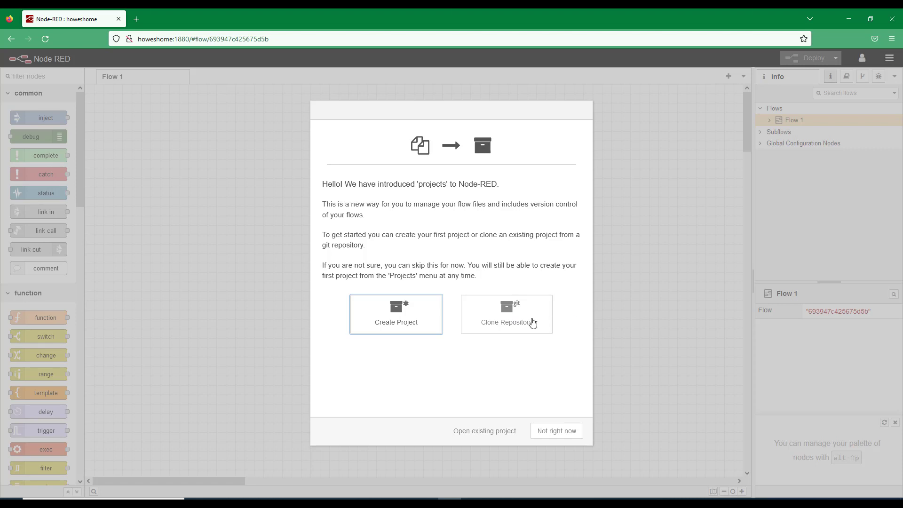
{"action": "mouse_move", "coordinate": [383, 310]}
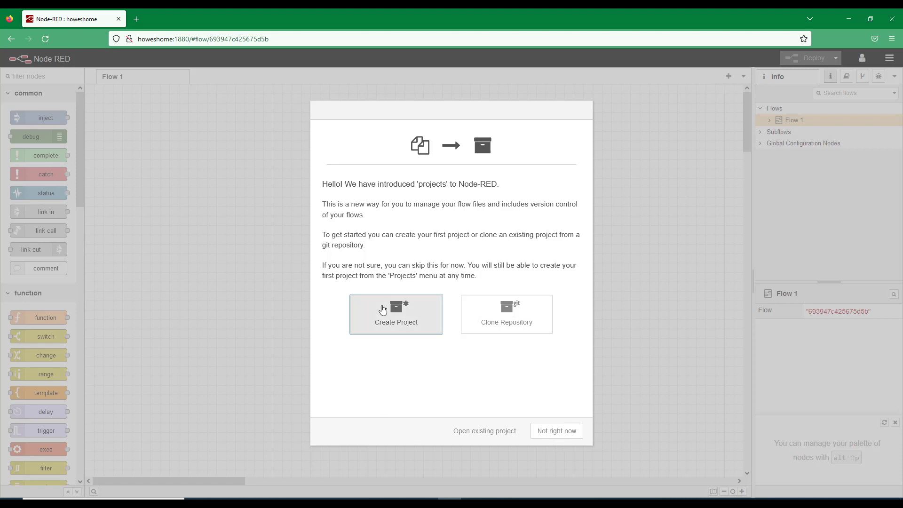
- Create the 'Test' project with flow file Test.json and credential encryption disabled
{"action": "left_click", "coordinate": [396, 314]}
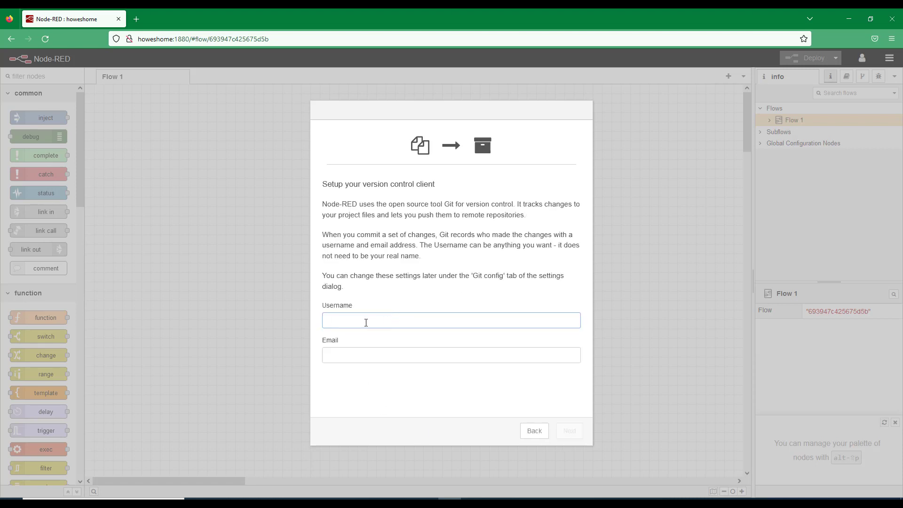
{"action": "mouse_move", "coordinate": [359, 345]}
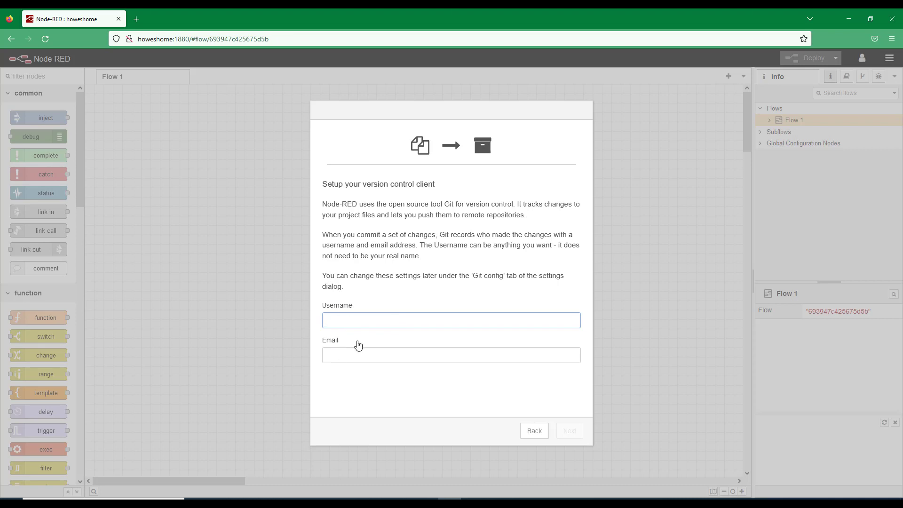
{"action": "left_click", "coordinate": [569, 430]}
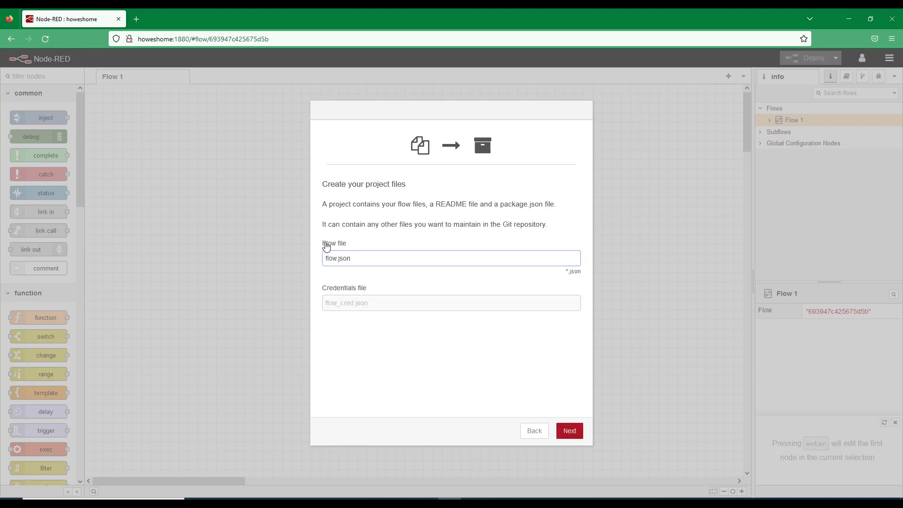
{"action": "double_click", "coordinate": [331, 258]}
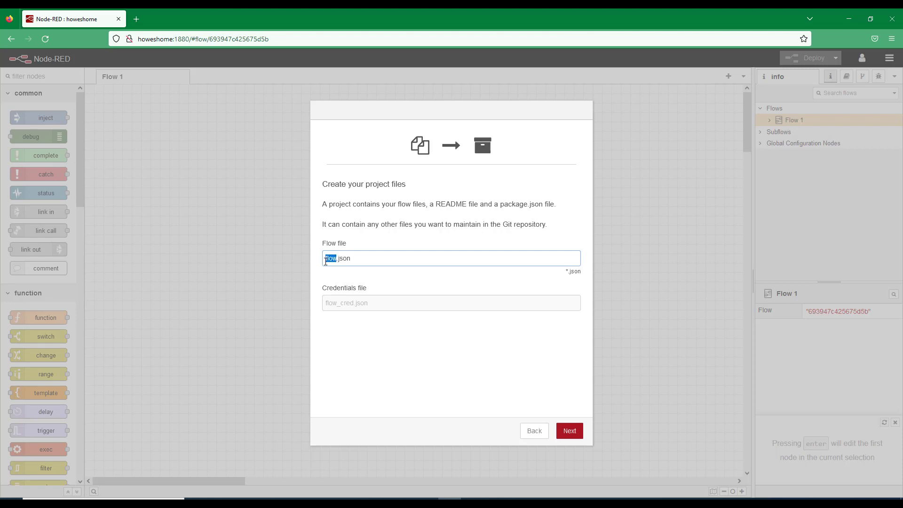
{"action": "type", "text": "Test"}
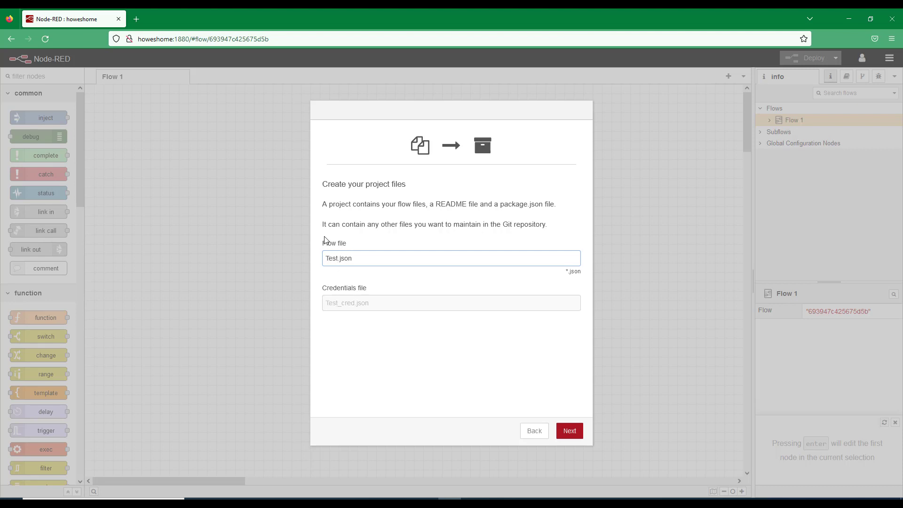
{"action": "left_click", "coordinate": [569, 430]}
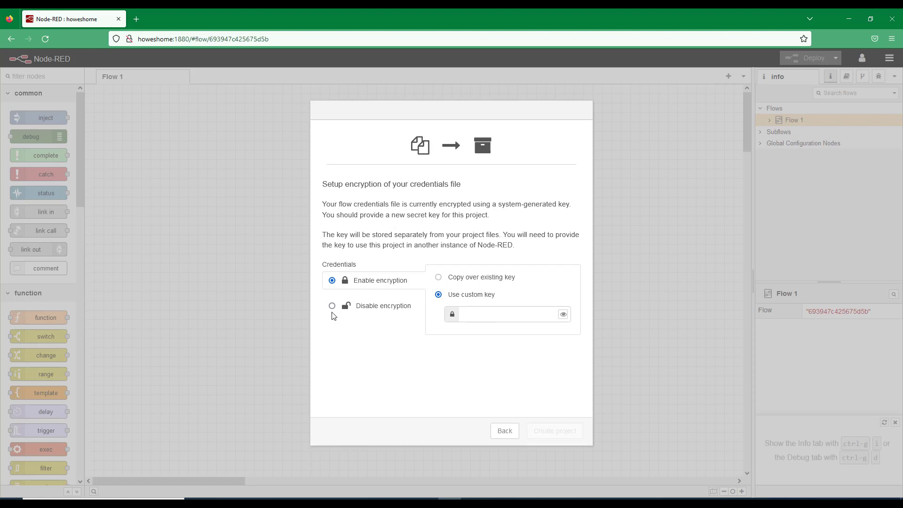
{"action": "left_click", "coordinate": [553, 431]}
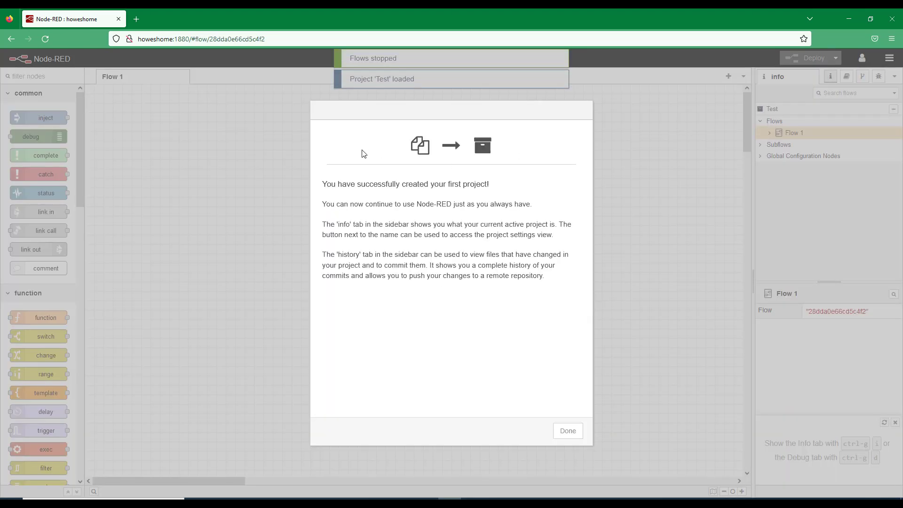
{"action": "left_click", "coordinate": [567, 430]}
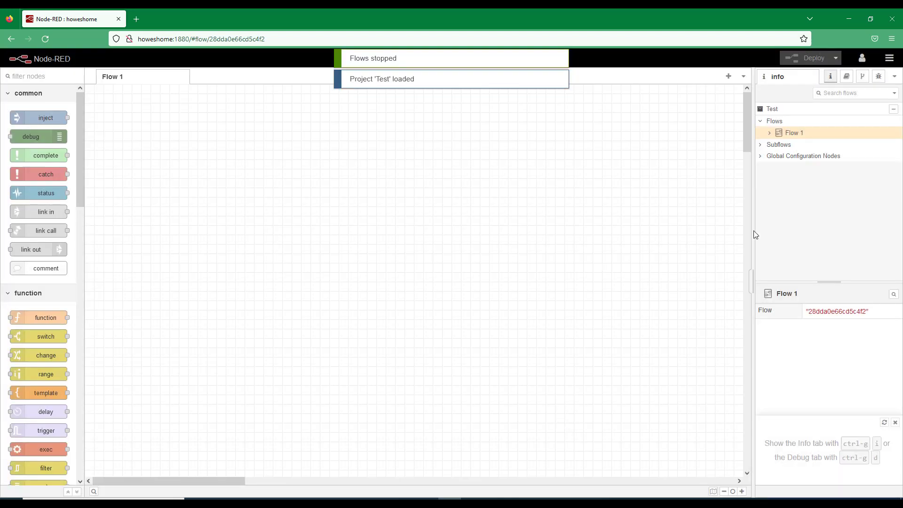
- Open the main menu's Projects submenu showing New, Open and Project Settings
{"action": "left_click", "coordinate": [889, 57]}
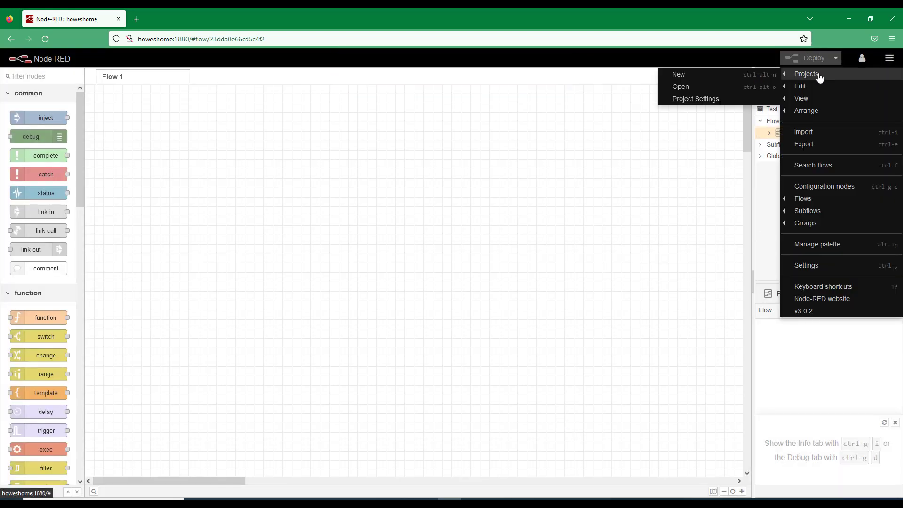
{"action": "mouse_move", "coordinate": [695, 98]}
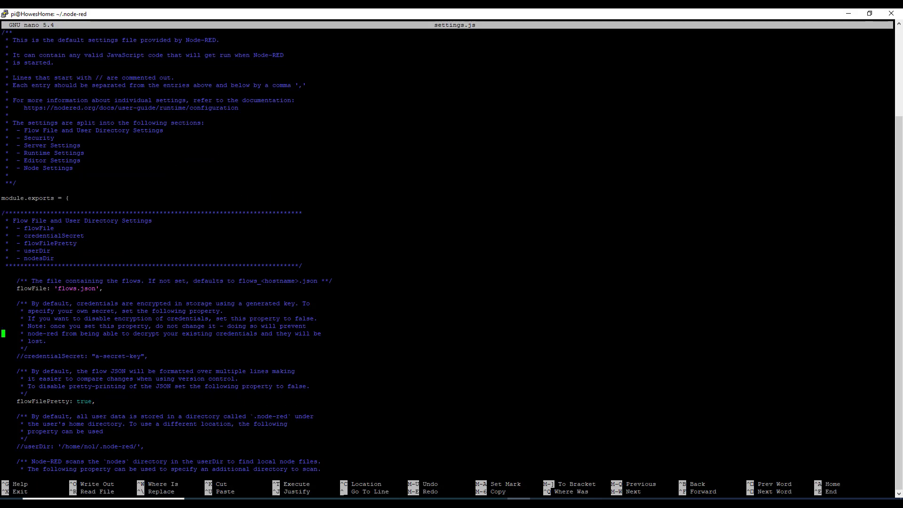
- Scroll settings.js down to the contextStorage block listing memoryOnly and file stores
{"action": "scroll", "scroll_direction": "down", "scroll_amount": 3}
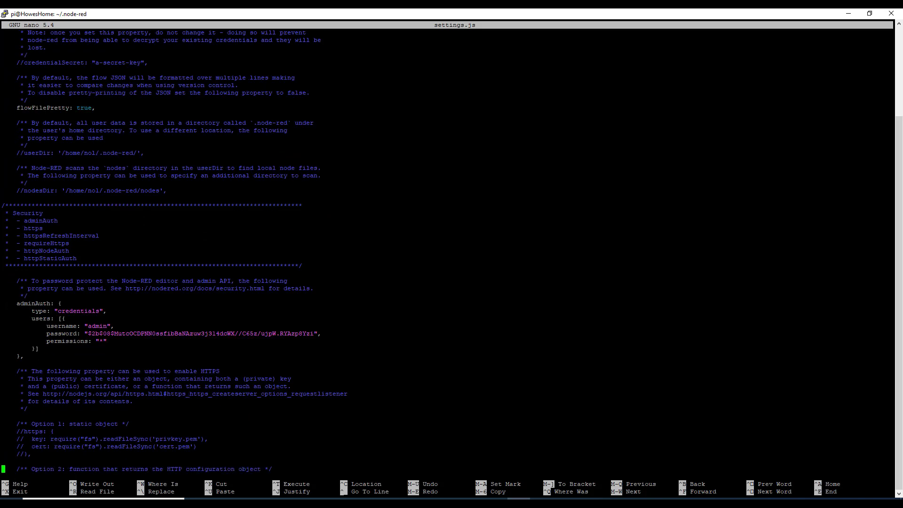
{"action": "scroll", "scroll_direction": "down", "scroll_amount": 3}
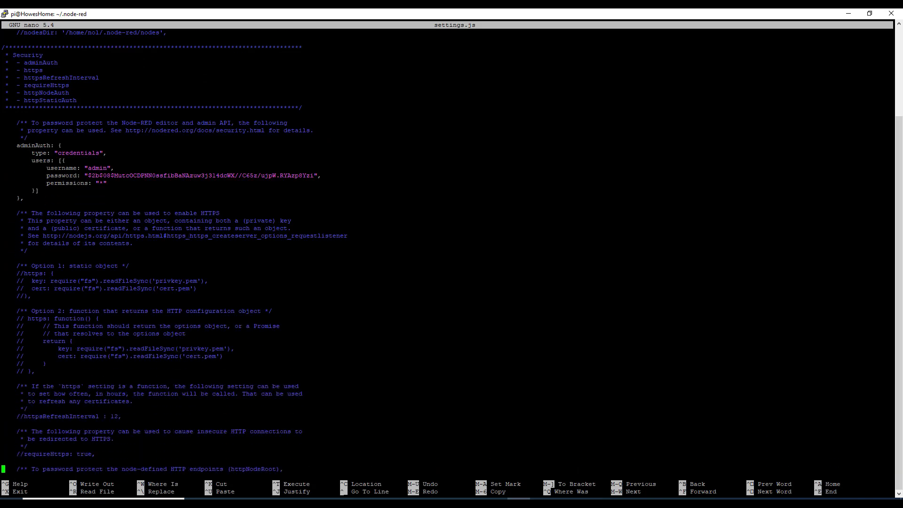
{"action": "scroll", "scroll_direction": "down", "scroll_amount": 3}
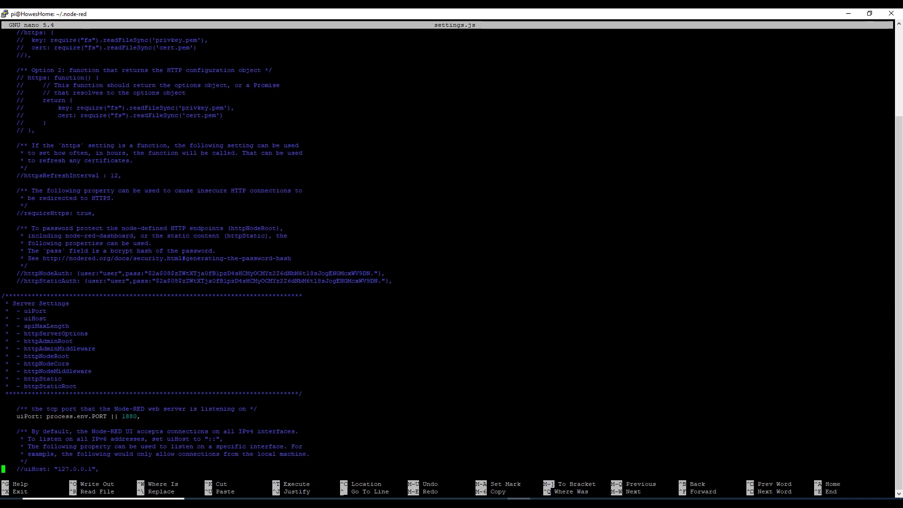
{"action": "scroll", "scroll_direction": "down", "scroll_amount": 3}
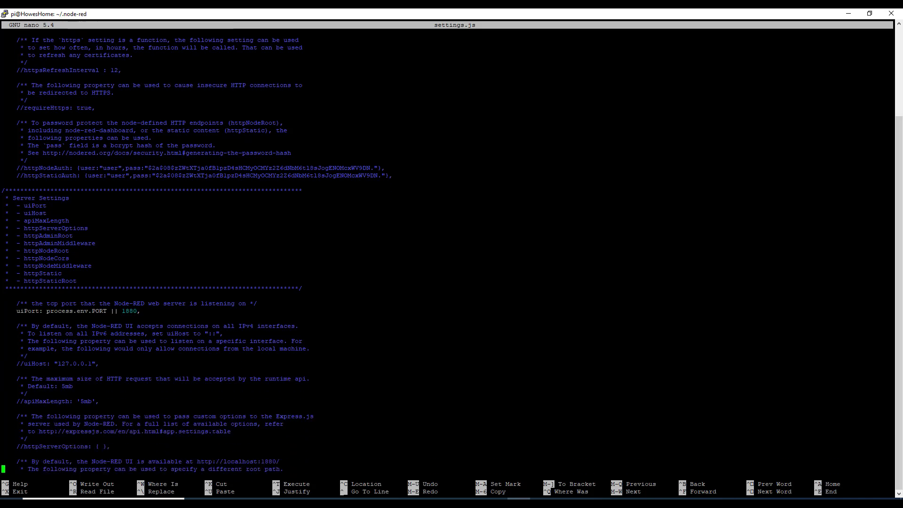
{"action": "scroll", "scroll_direction": "down", "scroll_amount": 3}
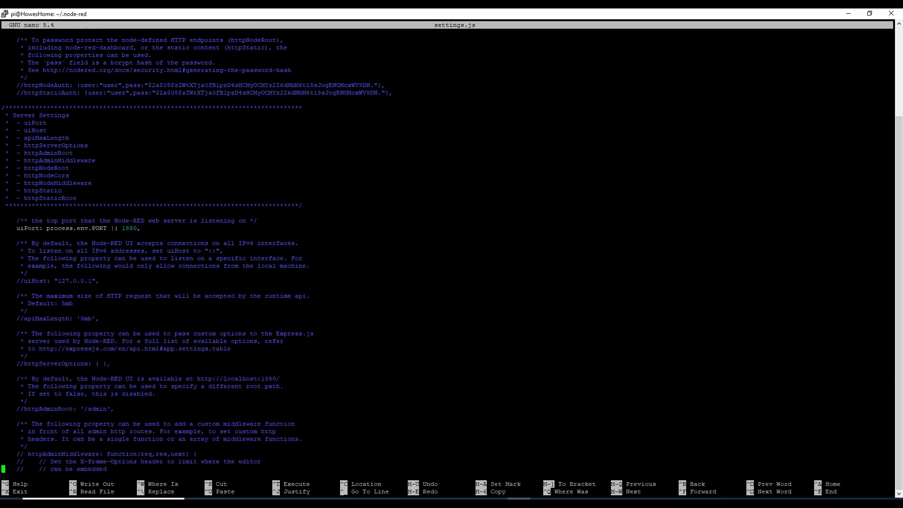
{"action": "scroll", "scroll_direction": "down", "scroll_amount": 3}
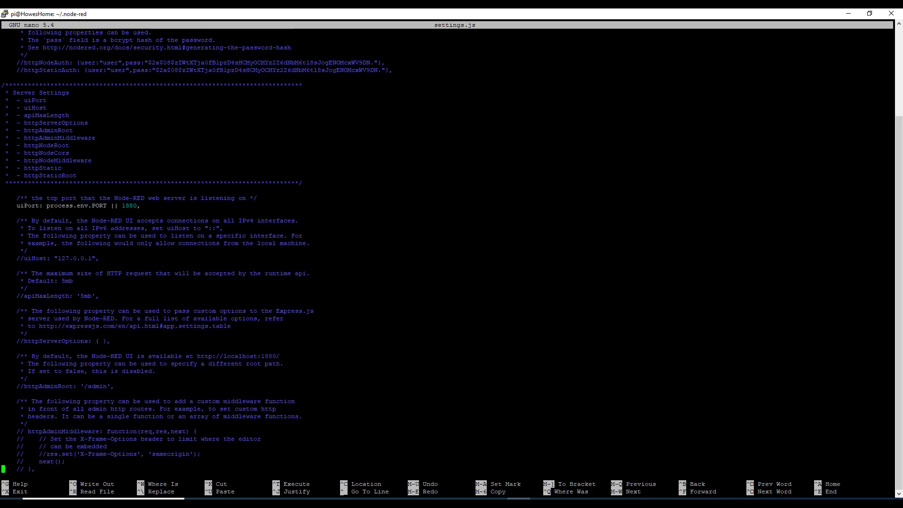
{"action": "scroll", "scroll_direction": "down", "scroll_amount": 3}
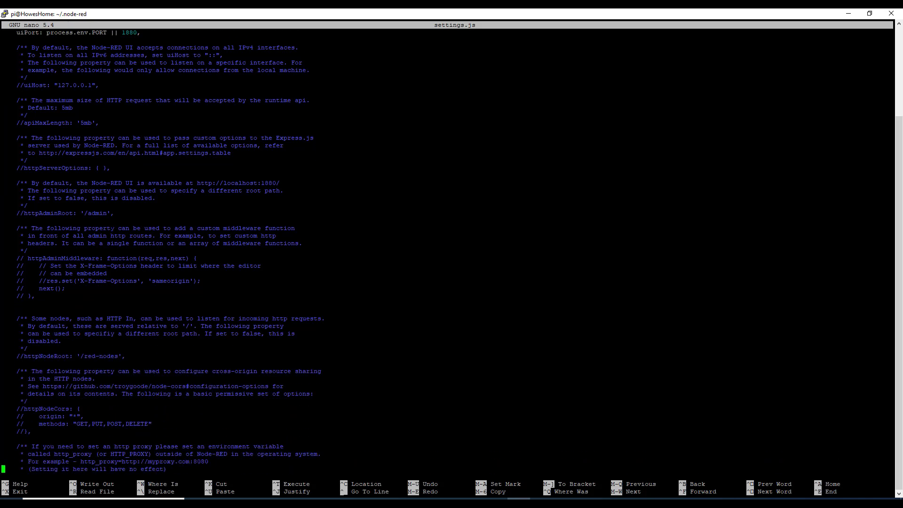
{"action": "scroll", "scroll_direction": "down", "scroll_amount": 3}
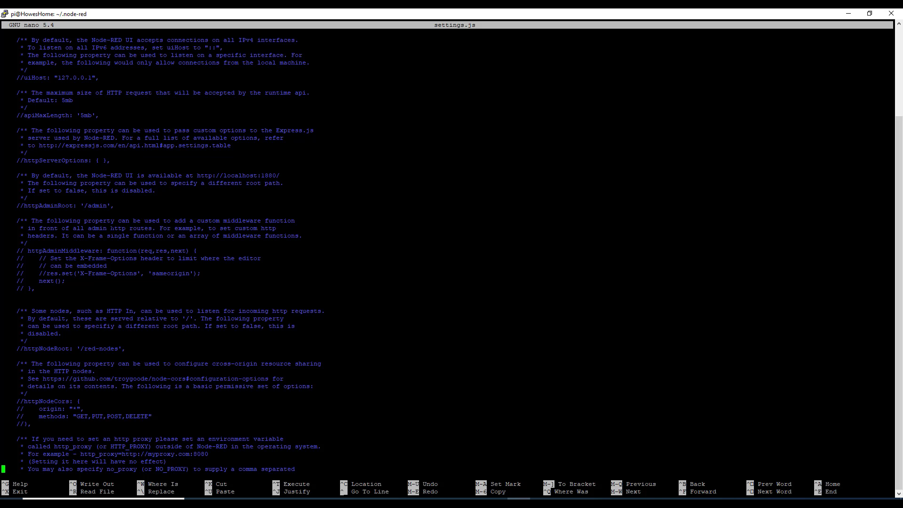
{"action": "scroll", "scroll_direction": "down", "scroll_amount": 3}
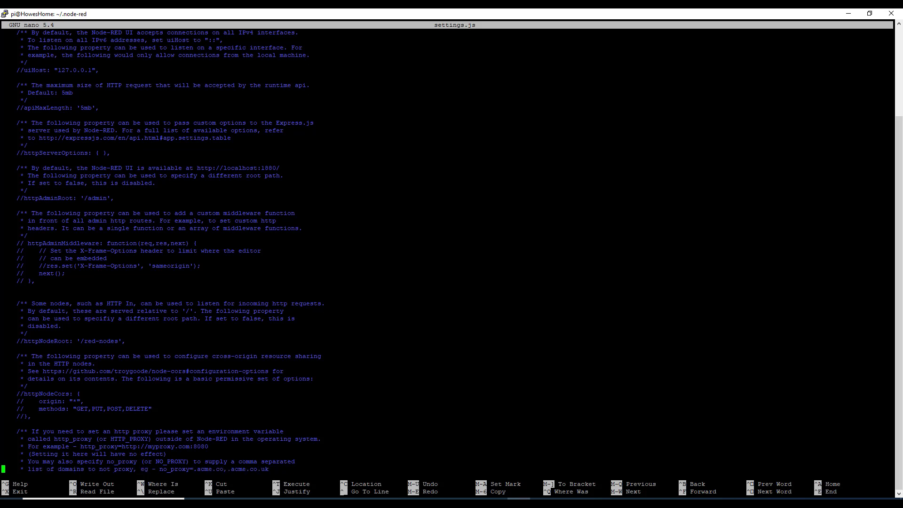
{"action": "scroll", "scroll_direction": "down", "scroll_amount": 3}
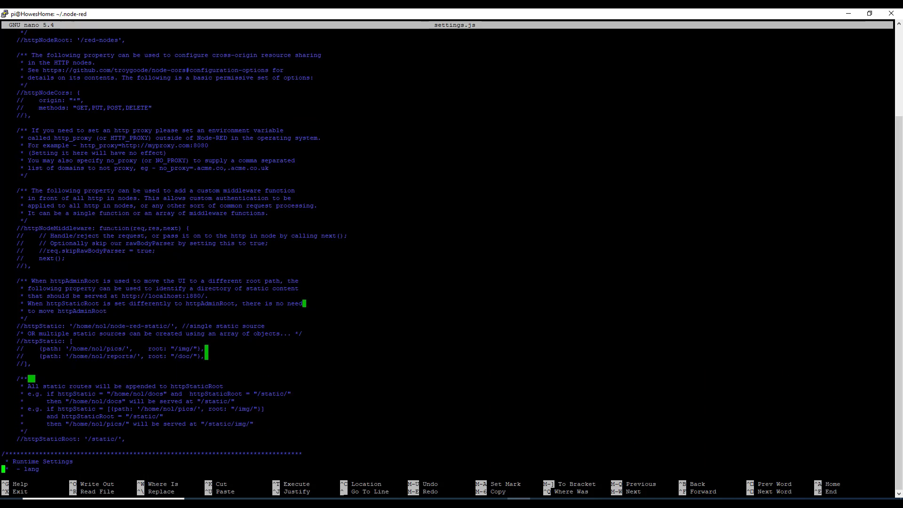
{"action": "scroll", "scroll_direction": "down", "scroll_amount": 3}
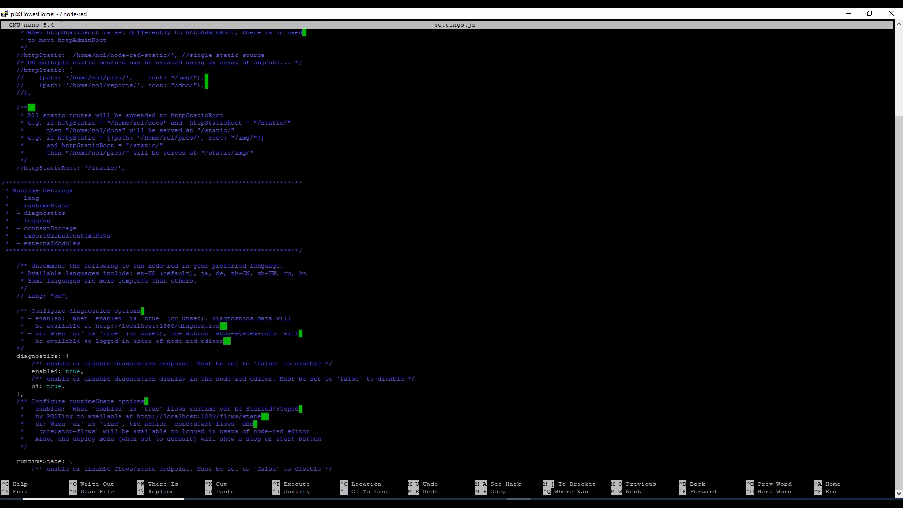
{"action": "scroll", "scroll_direction": "down", "scroll_amount": 3}
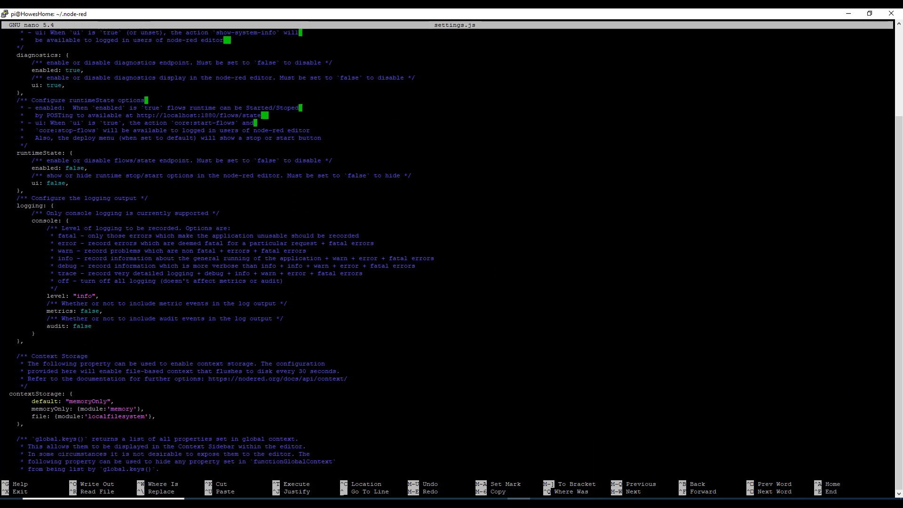
{"action": "scroll", "scroll_direction": "down", "scroll_amount": 3}
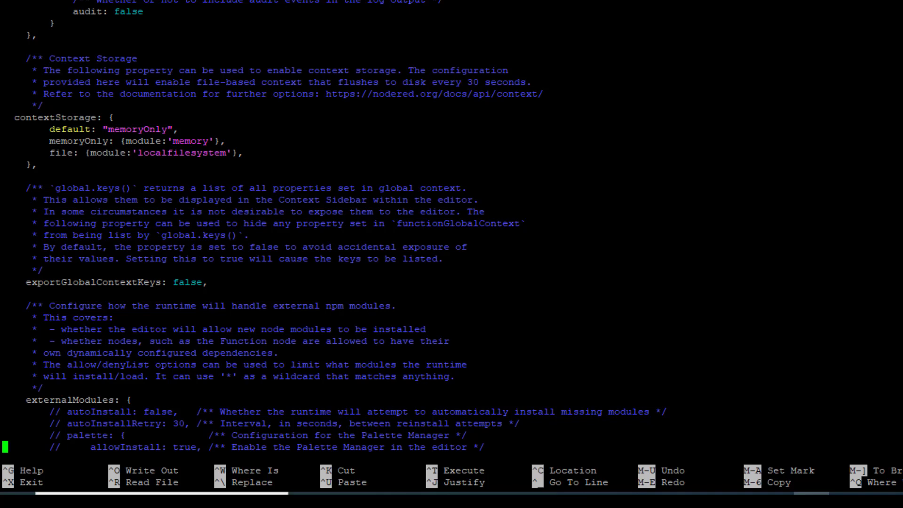
{"action": "scroll", "scroll_direction": "up", "scroll_amount": 3}
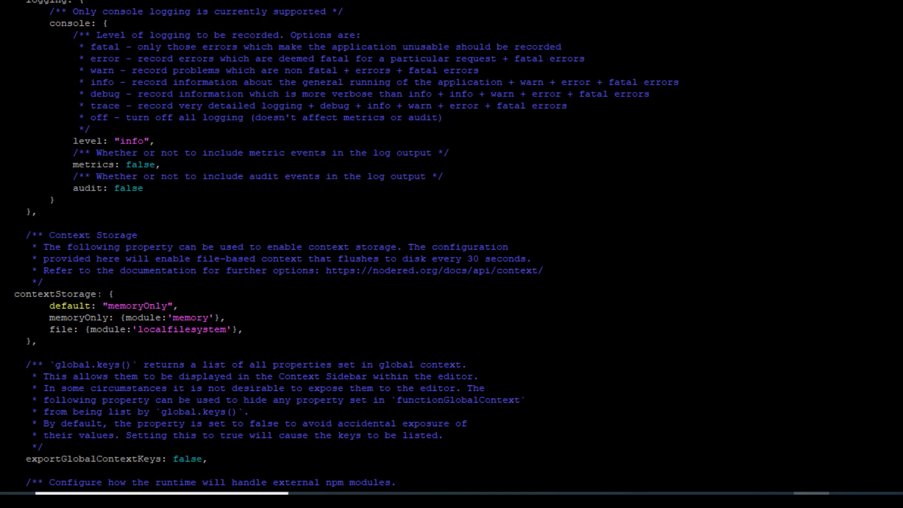
{"action": "scroll", "scroll_direction": "down", "scroll_amount": 3}
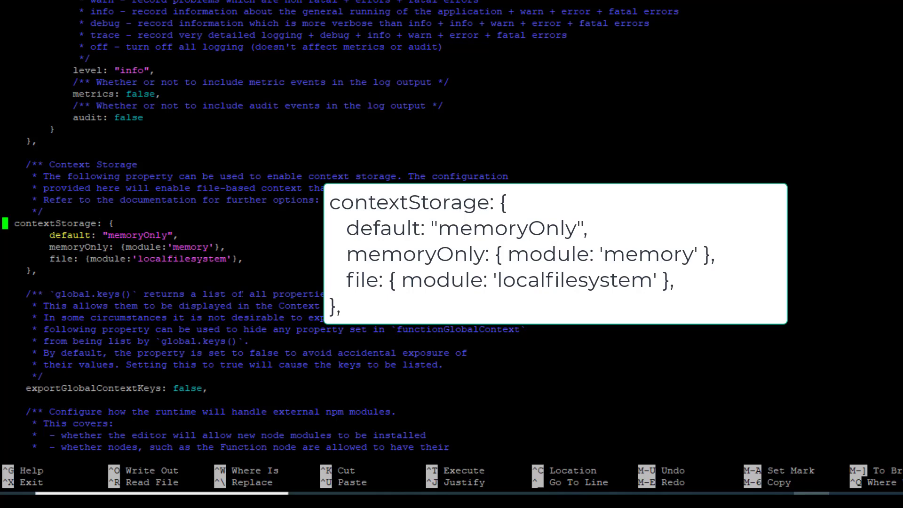
- Exit nano with Ctrl+X, leaving settings.js closed
{"action": "key", "text": "ctrl+x"}
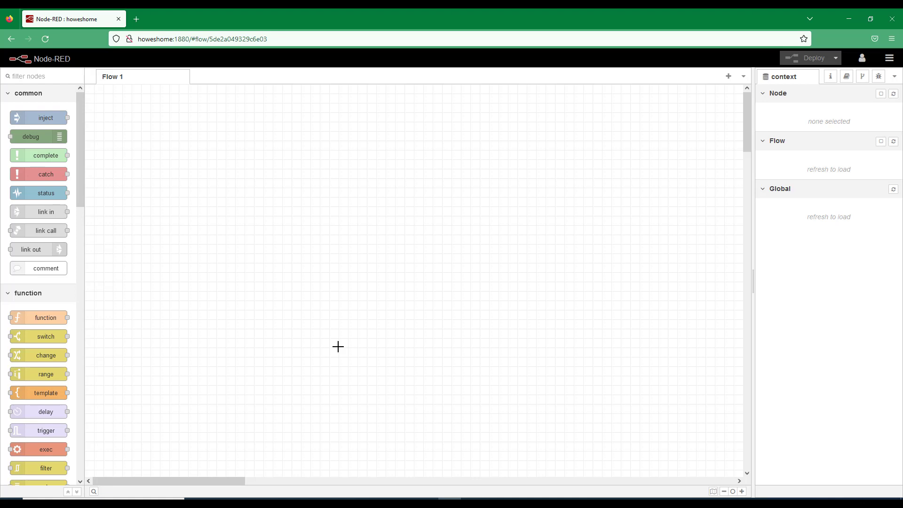
{"action": "mouse_move", "coordinate": [26, 161]}
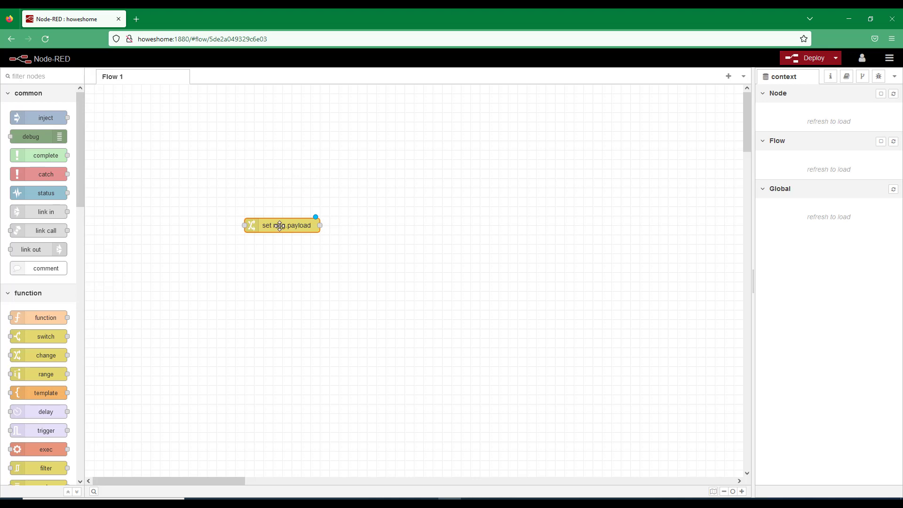
- Open the edit panel of the change node placed in Flow 1
{"action": "double_click", "coordinate": [283, 225]}
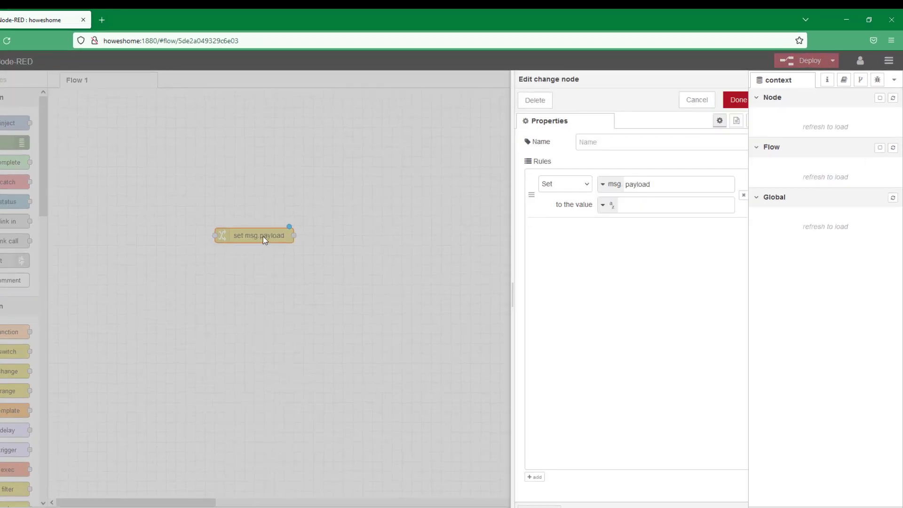
- Set the change rule to target global.payload in the file context store
{"action": "left_click", "coordinate": [613, 184]}
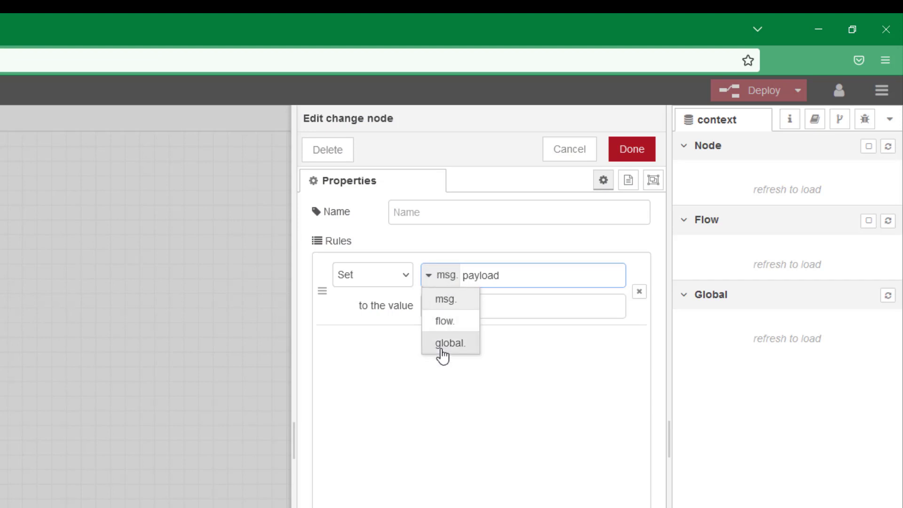
{"action": "left_click", "coordinate": [450, 343]}
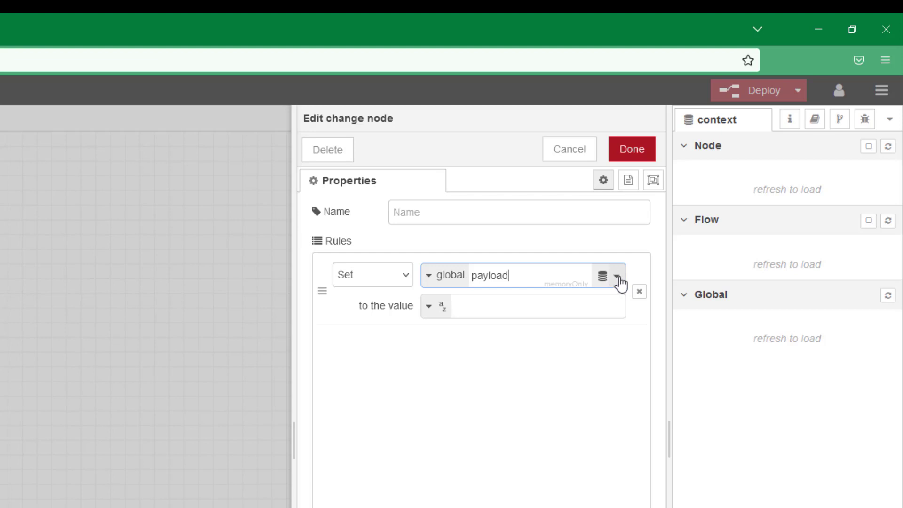
{"action": "left_click", "coordinate": [616, 275]}
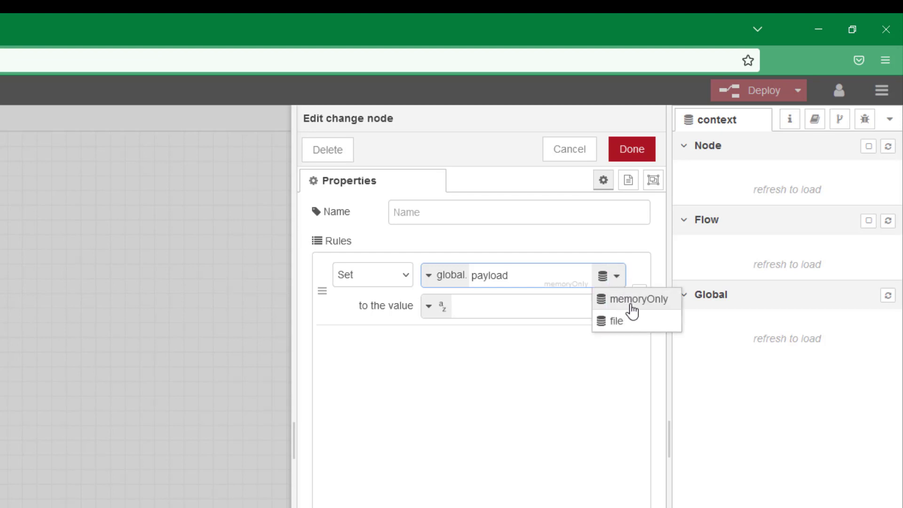
{"action": "mouse_move", "coordinate": [616, 321]}
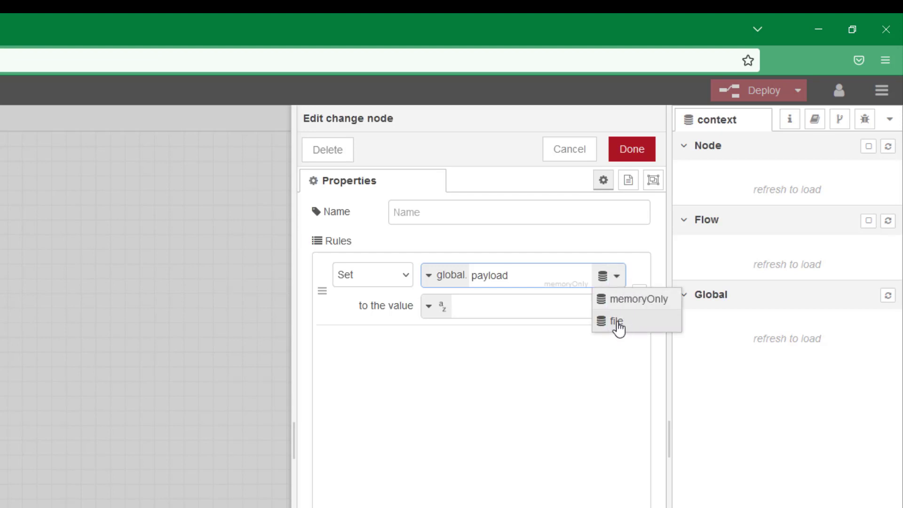
{"action": "mouse_move", "coordinate": [627, 323]}
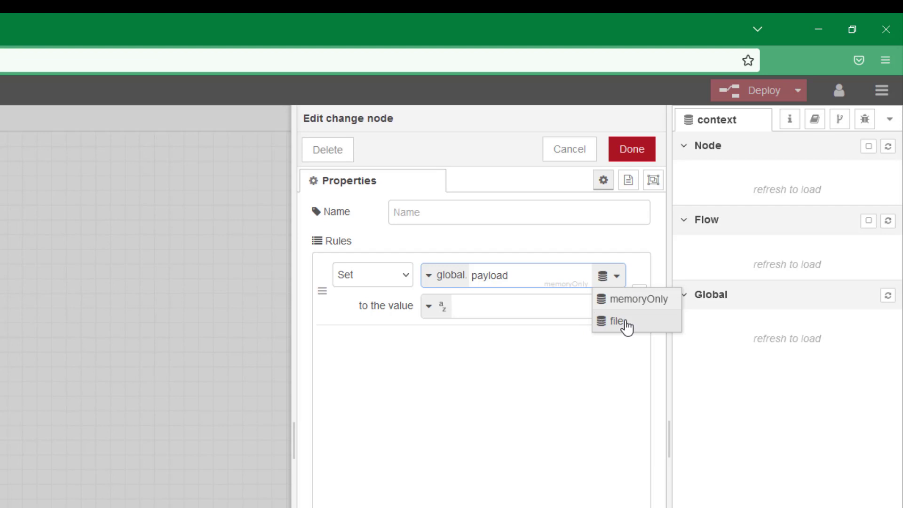
{"action": "left_click", "coordinate": [617, 321]}
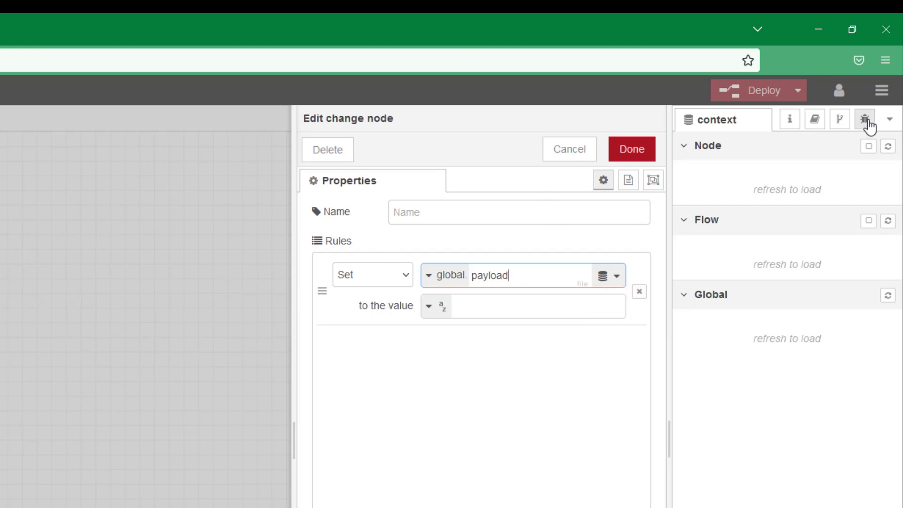
{"action": "left_click", "coordinate": [888, 118]}
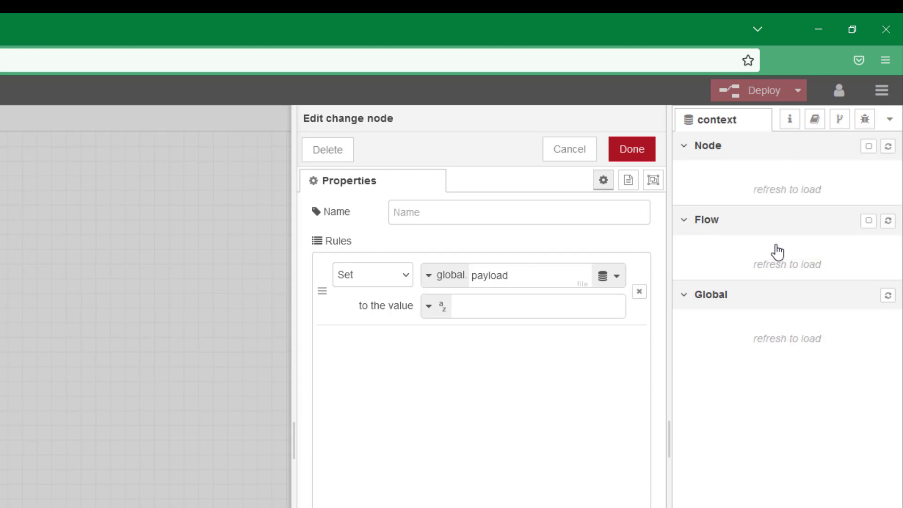
{"action": "mouse_move", "coordinate": [714, 271]}
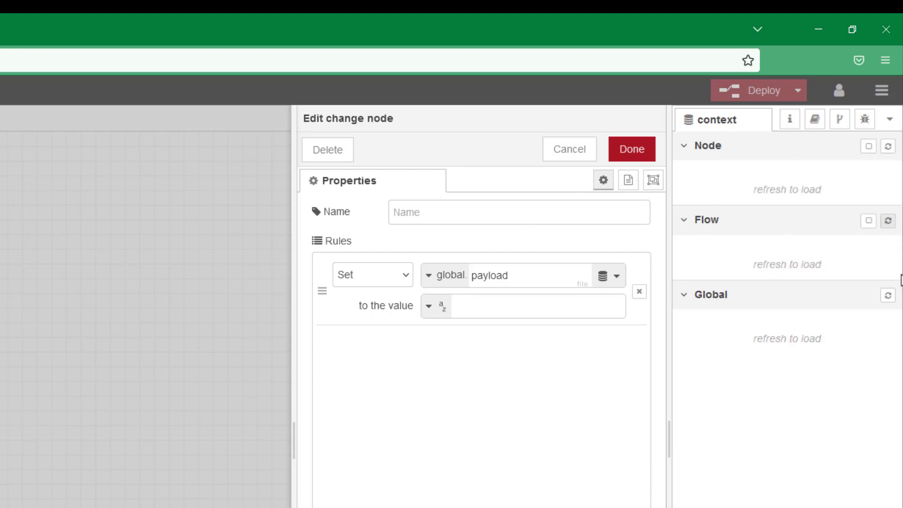
{"action": "mouse_move", "coordinate": [226, 393]}
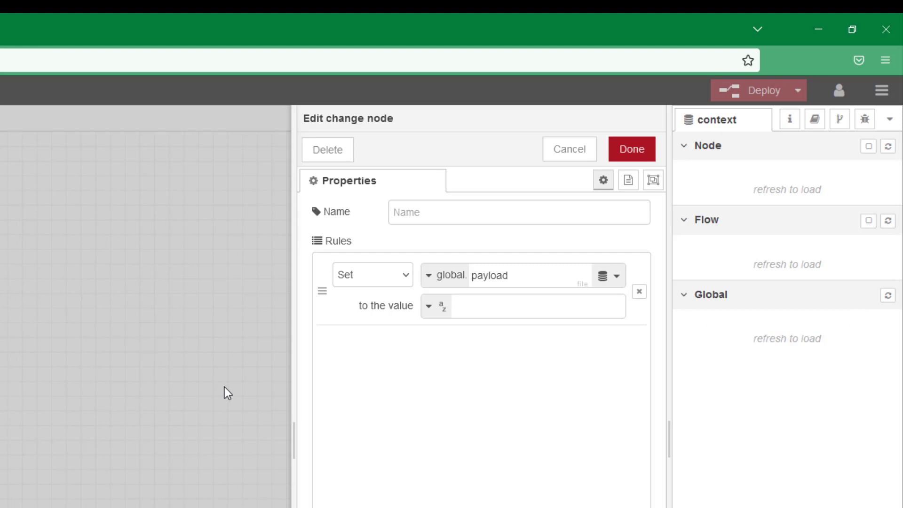